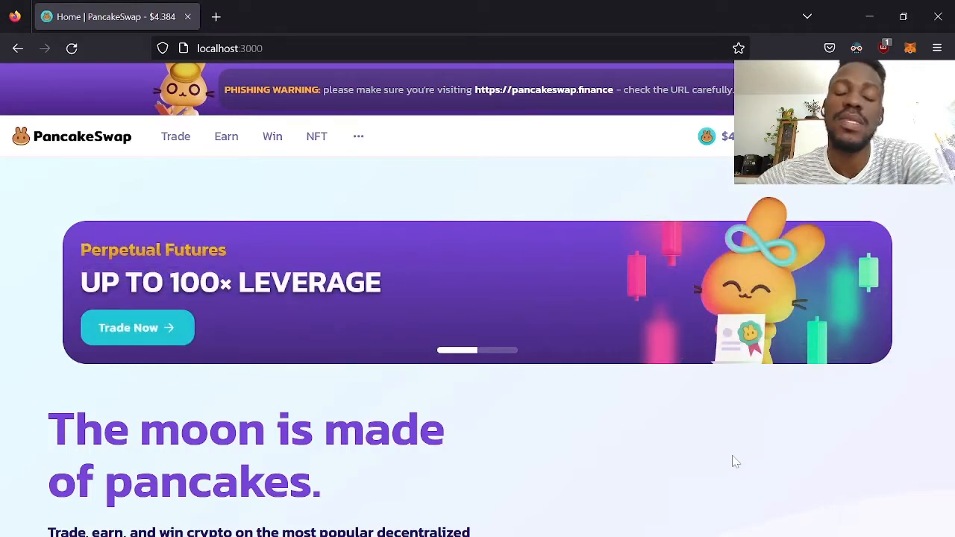
mouse_move(743, 442)
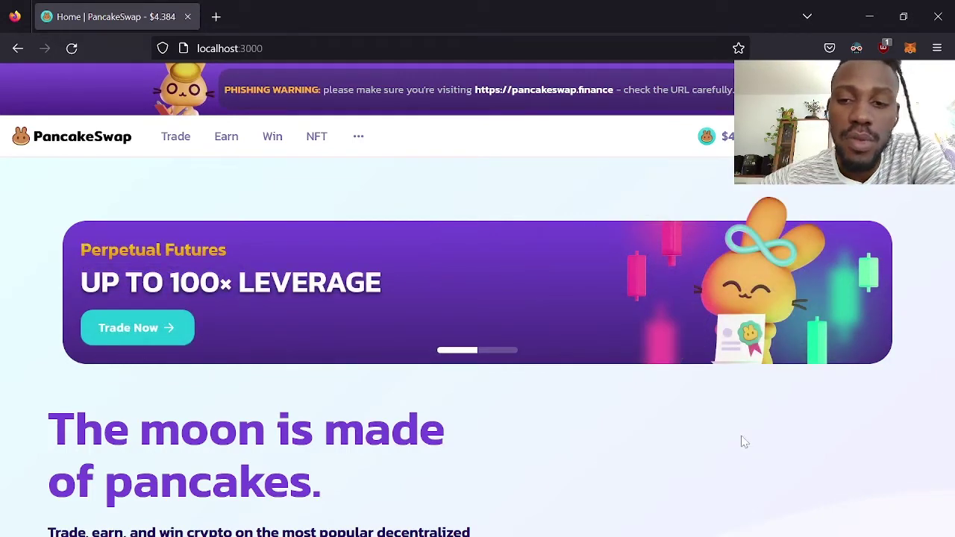
- Bring the pixel folder window into focus after scrolling through its contents
scroll("down", 3)
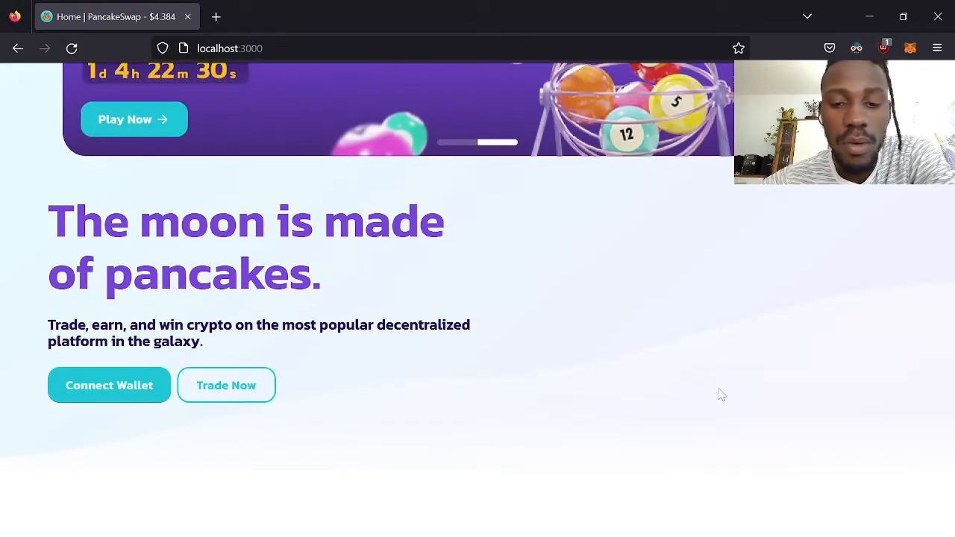
scroll("down", 3)
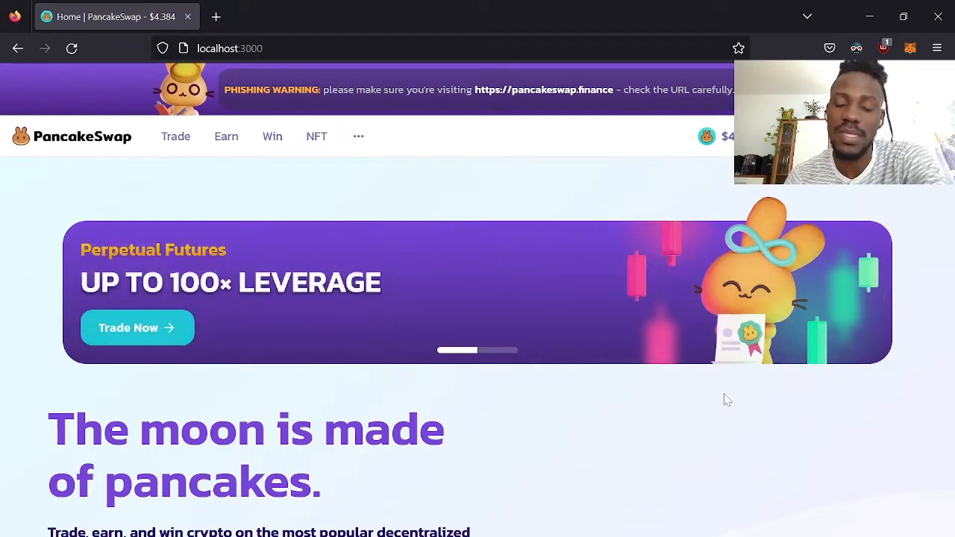
mouse_move(810, 283)
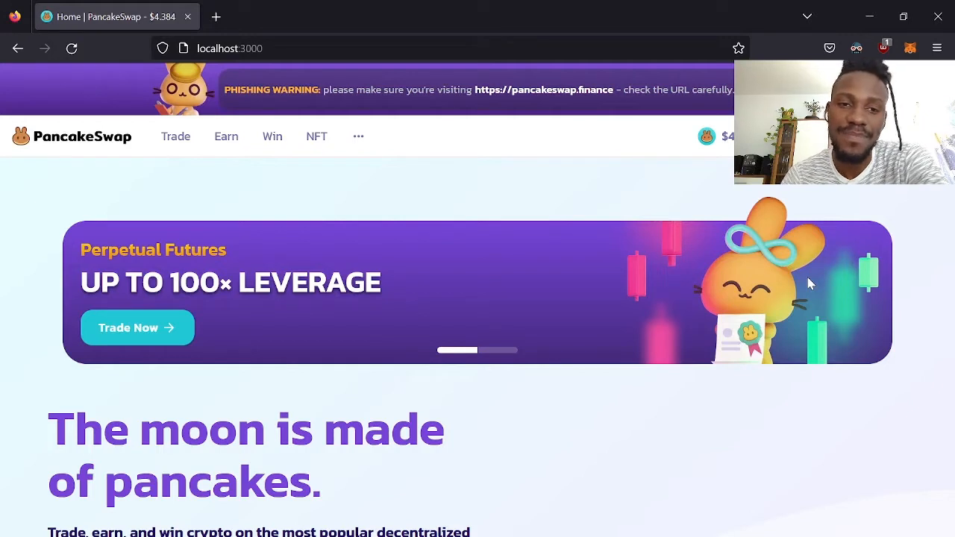
mouse_move(703, 337)
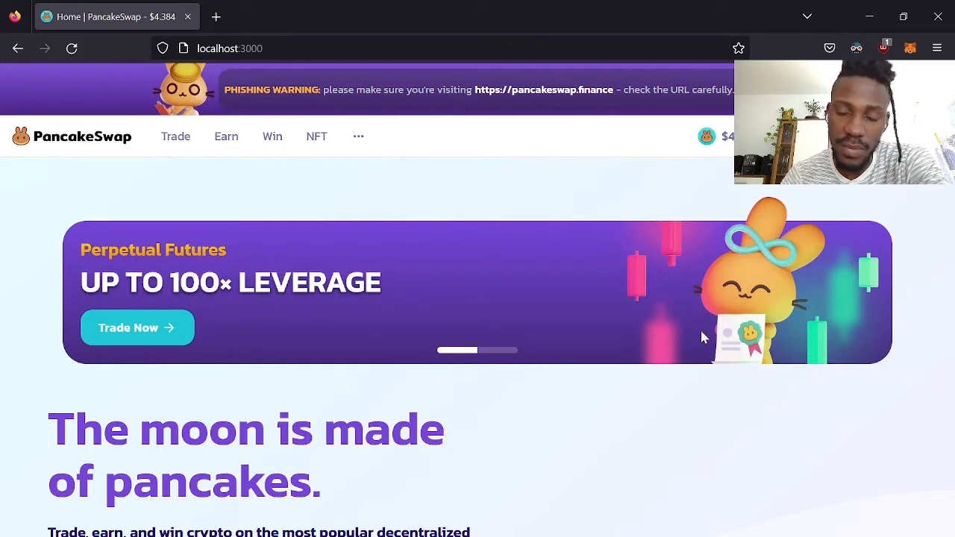
mouse_move(659, 397)
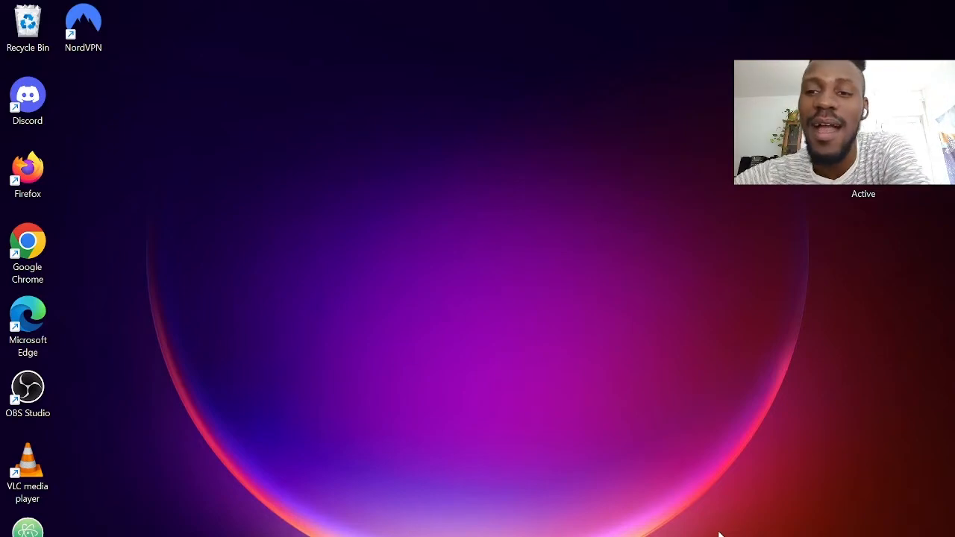
mouse_move(863, 258)
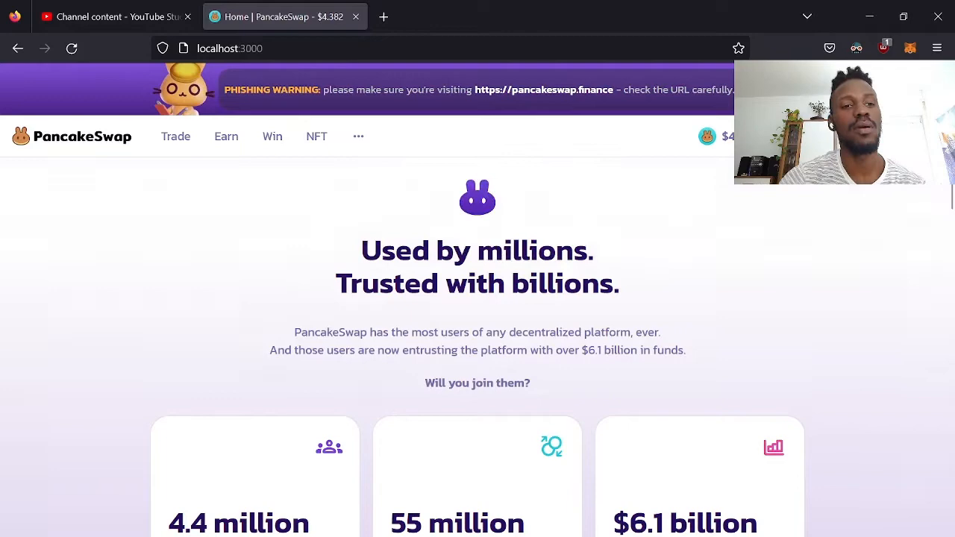
scroll("up", 3)
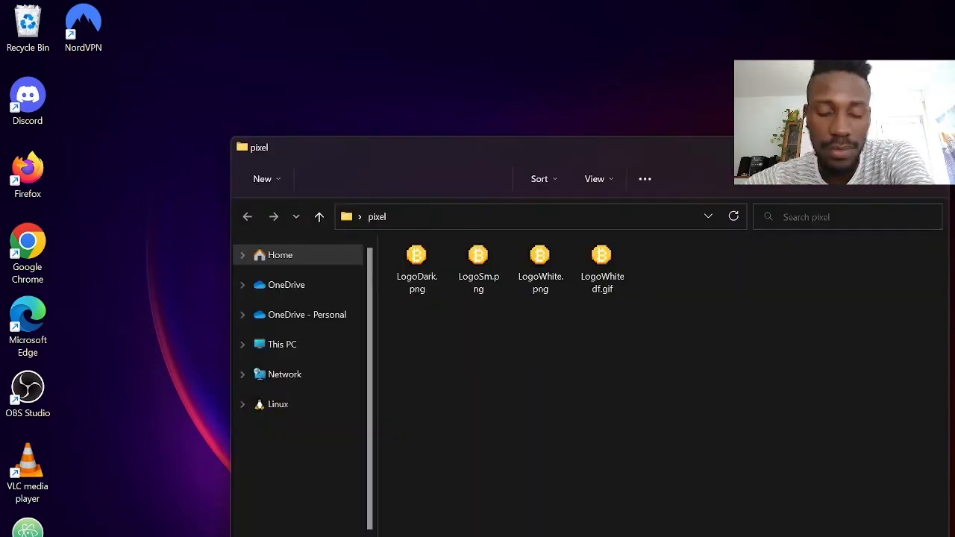
left_click(241, 343)
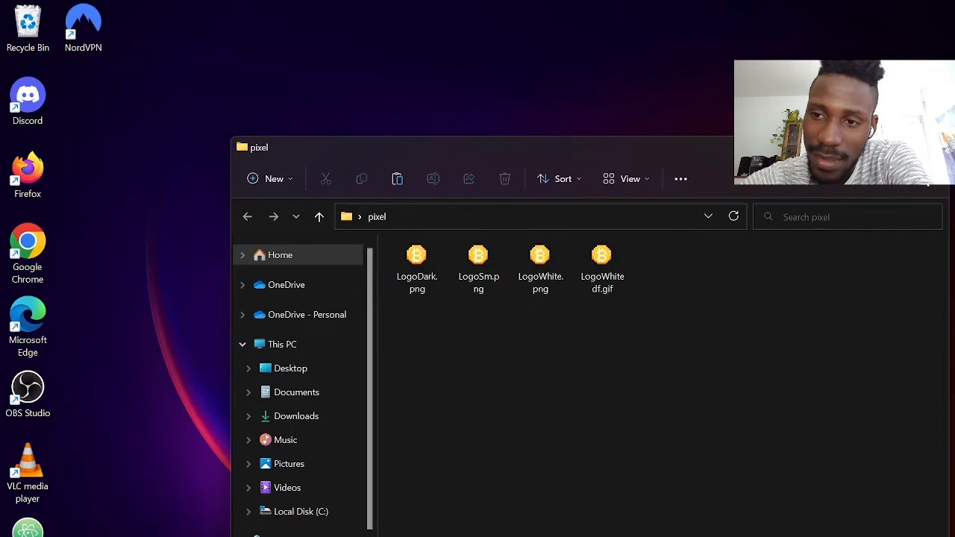
- Look through the coin logo files: the GIF, LogoWhite.png and LogoSm.png, opening the small logo
left_click(602, 266)
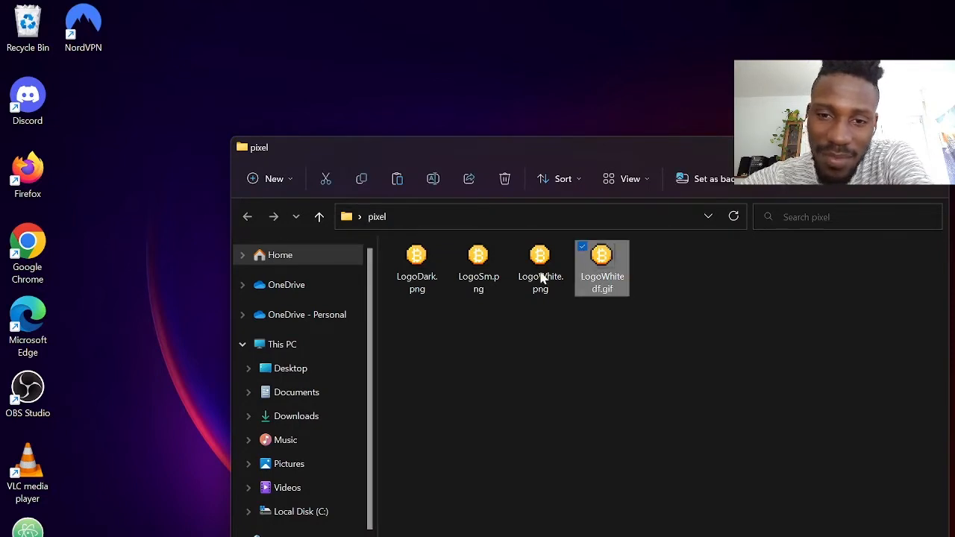
left_click(540, 269)
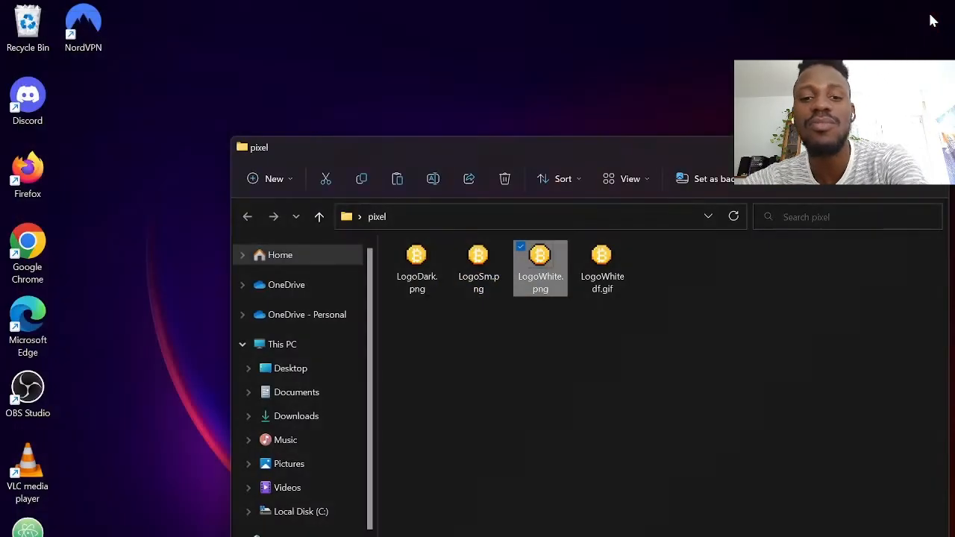
left_click(477, 265)
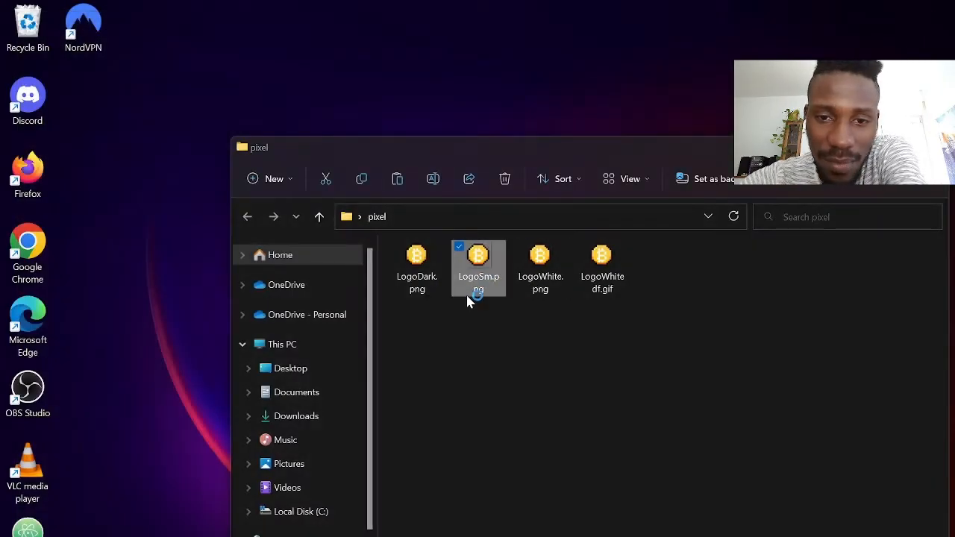
double_click(478, 256)
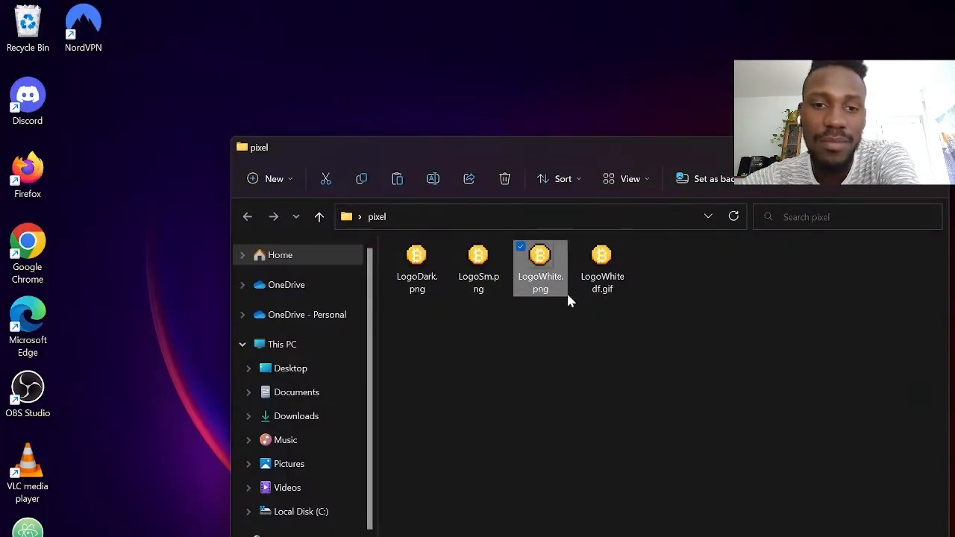
left_click(477, 266)
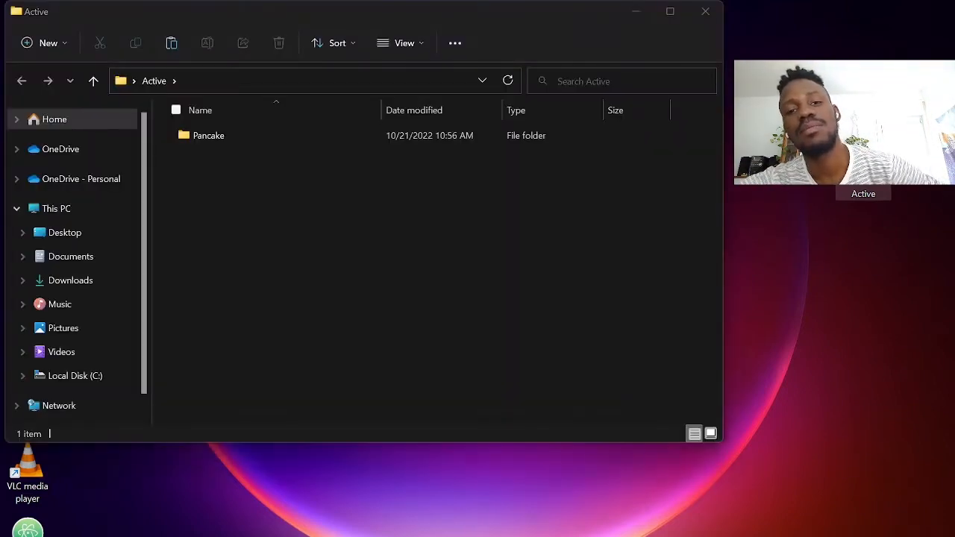
- Navigate into Pancake > pancake-frontend-master project folder
left_click(209, 134)
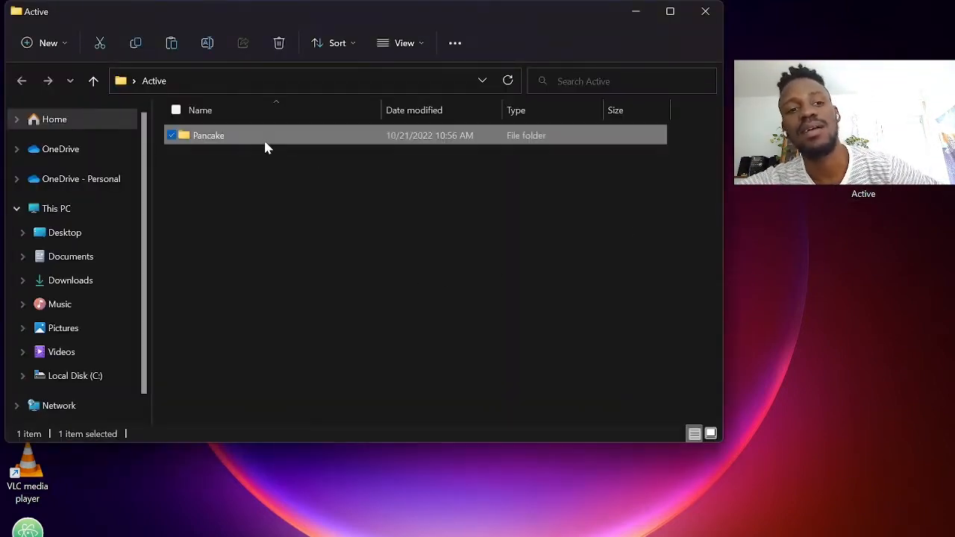
double_click(209, 134)
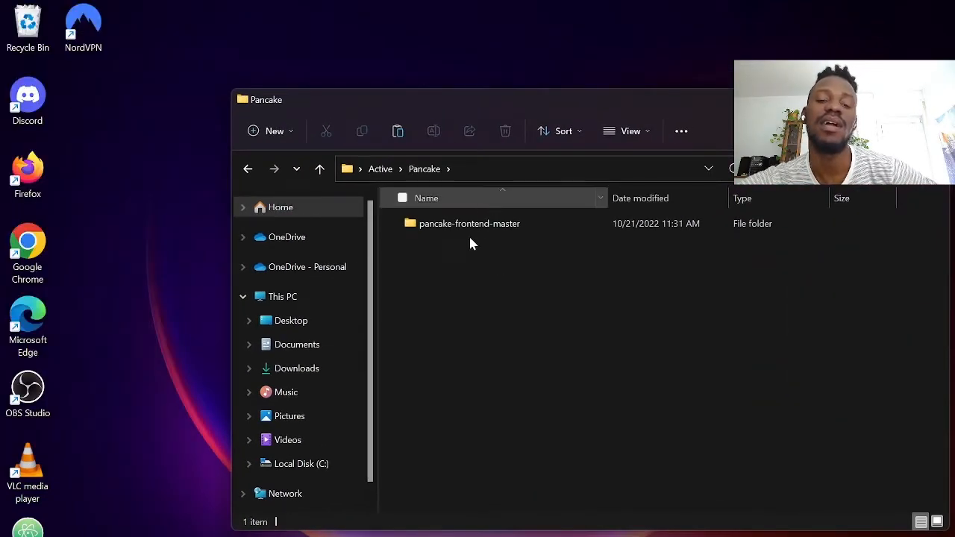
double_click(468, 224)
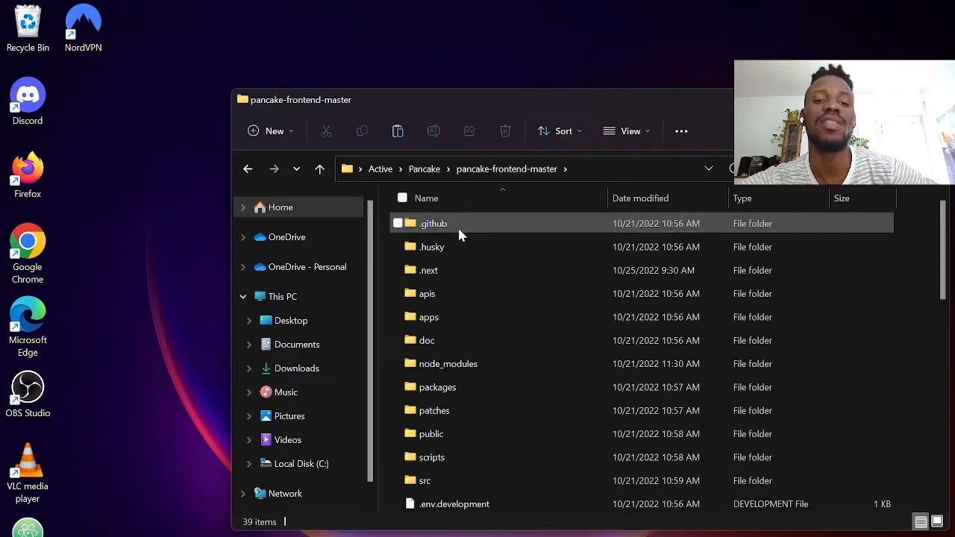
scroll("down", 3)
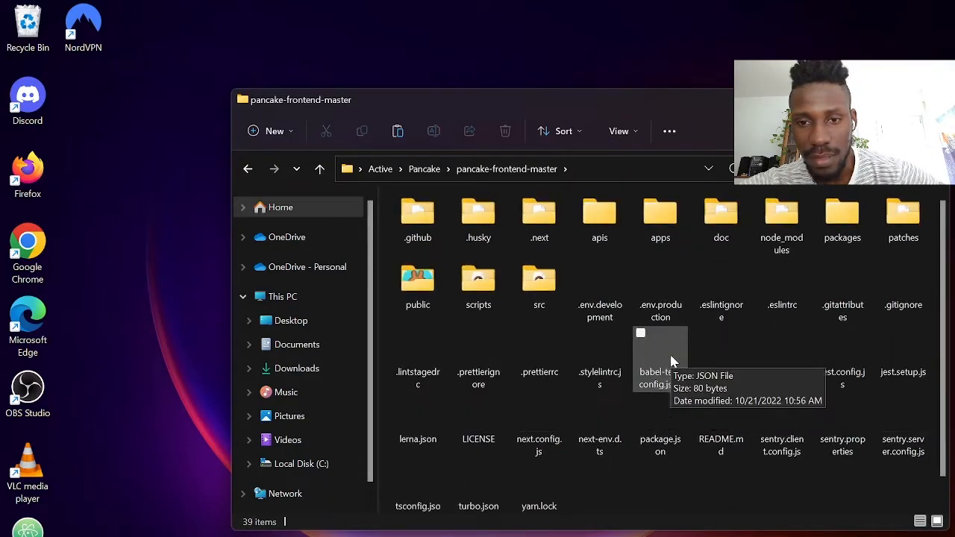
- Open the public > images folder and switch to large icons view
left_click(418, 291)
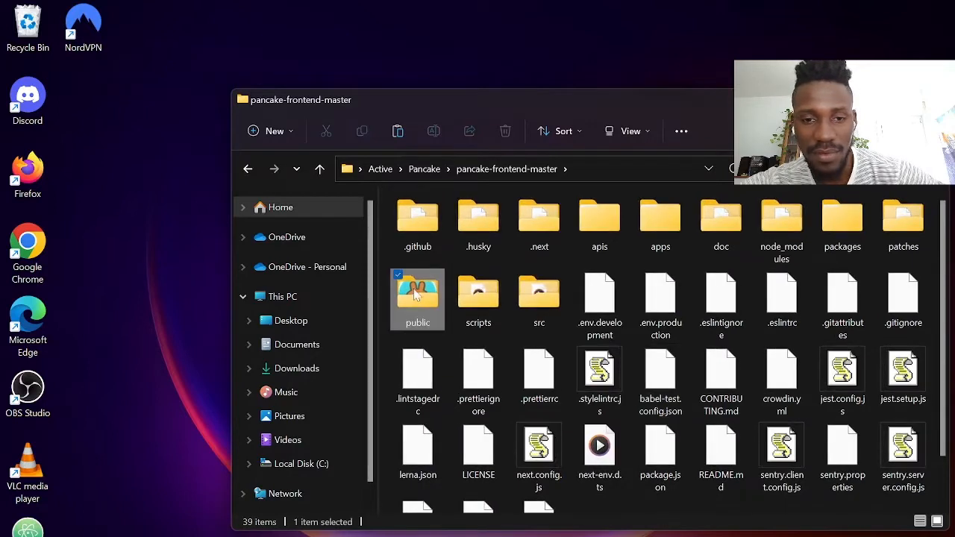
double_click(418, 291)
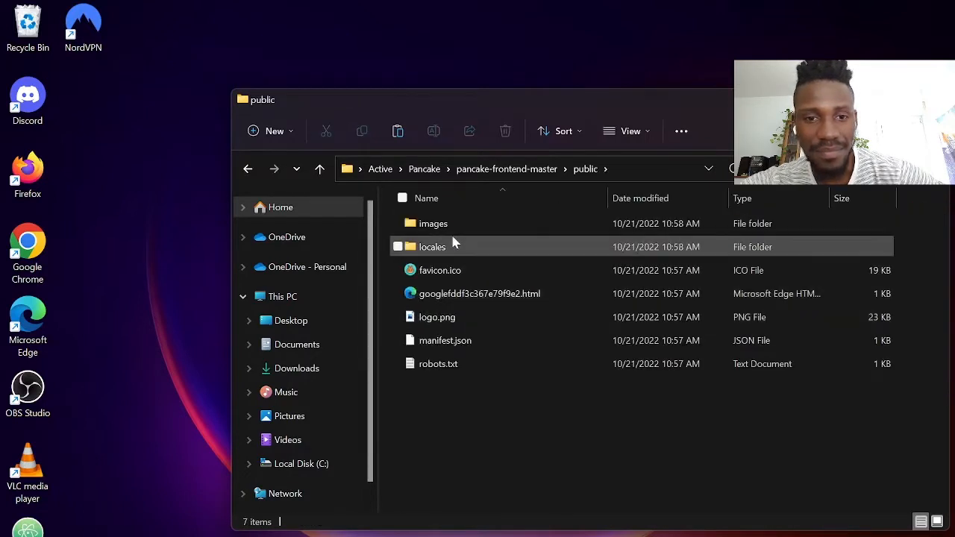
double_click(433, 224)
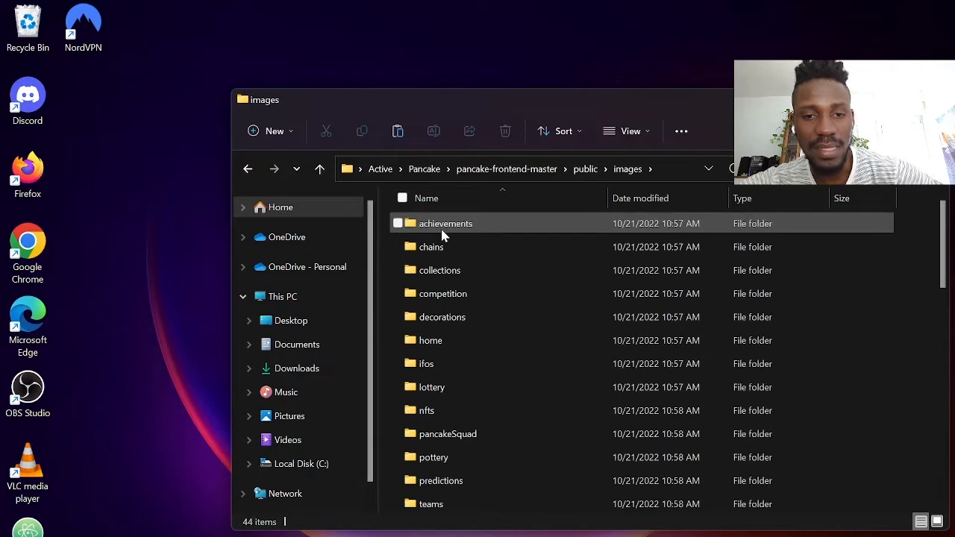
left_click(626, 132)
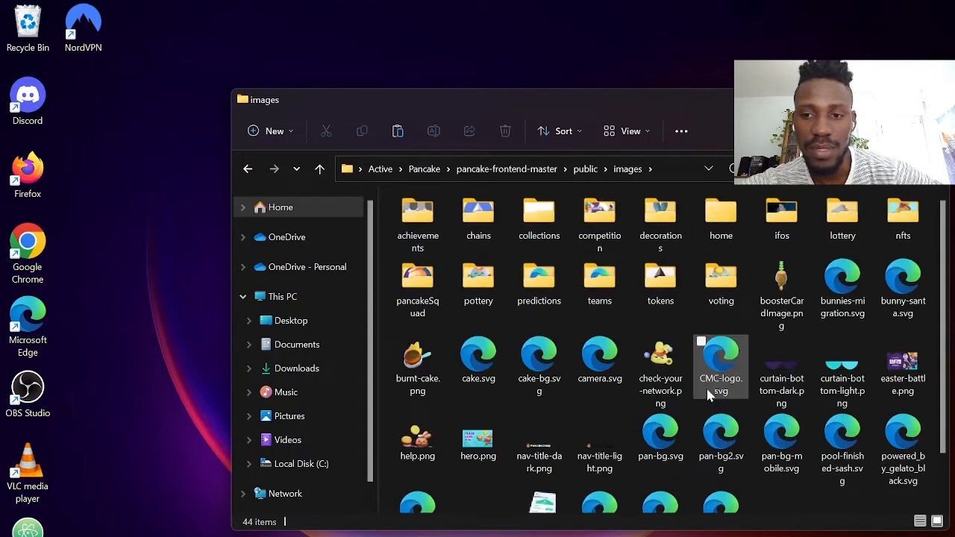
- Browse the site's artwork files and select cake.svg
scroll("down", 3)
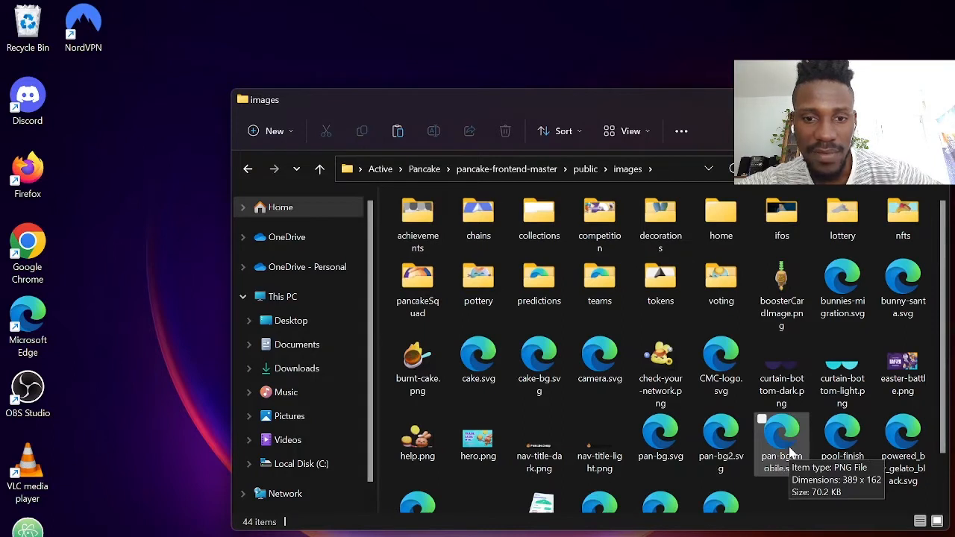
left_click(477, 355)
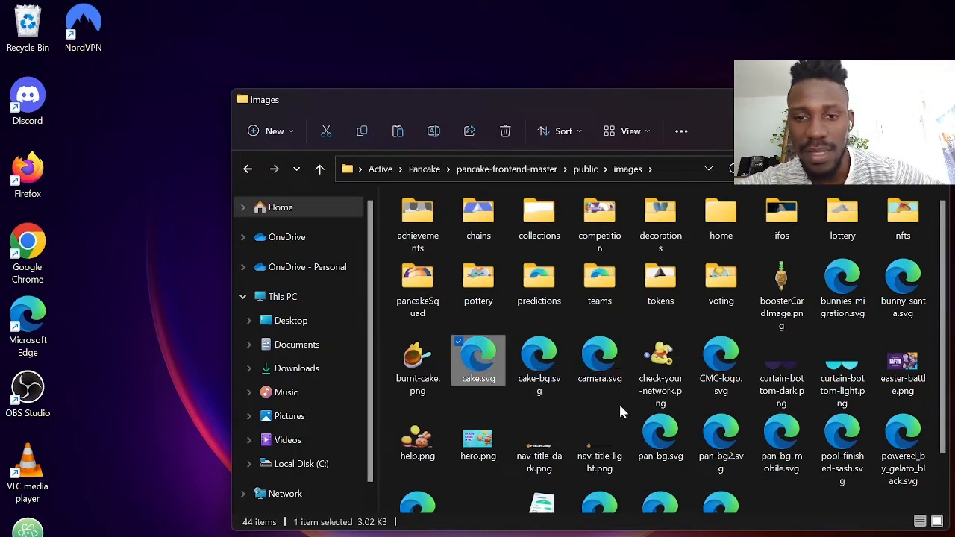
scroll("down", 3)
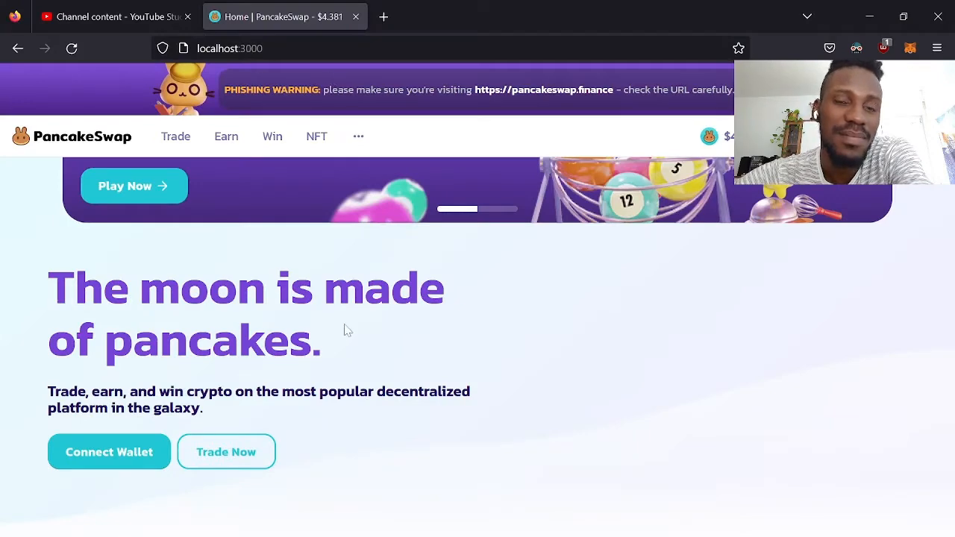
- Scroll the localhost:3000 PancakeSwap clone home page and open a new blank tab
scroll("down", 3)
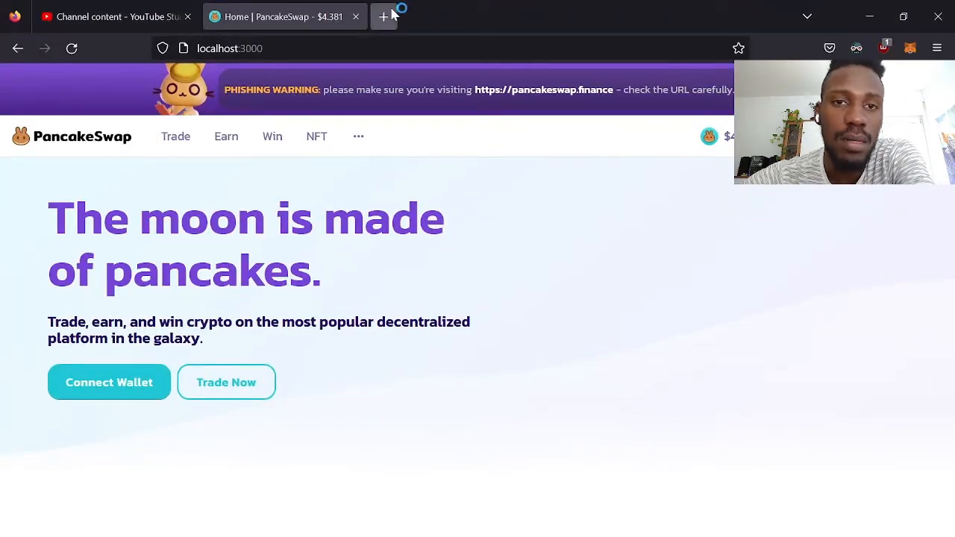
left_click(382, 16)
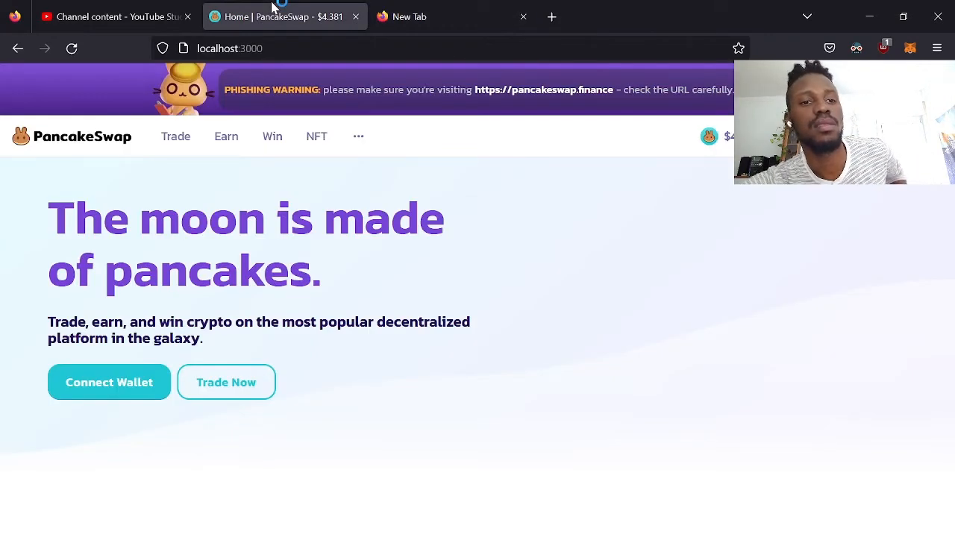
mouse_move(78, 146)
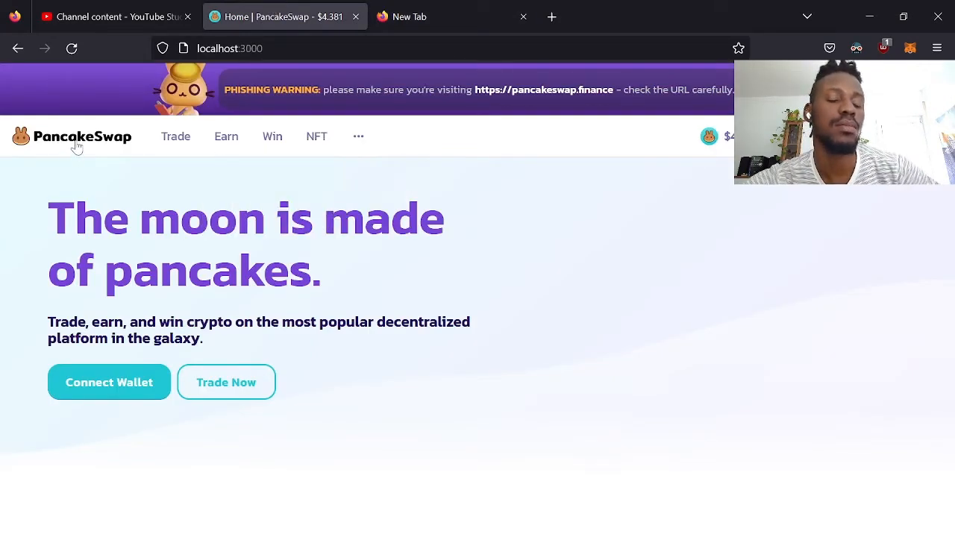
mouse_move(552, 16)
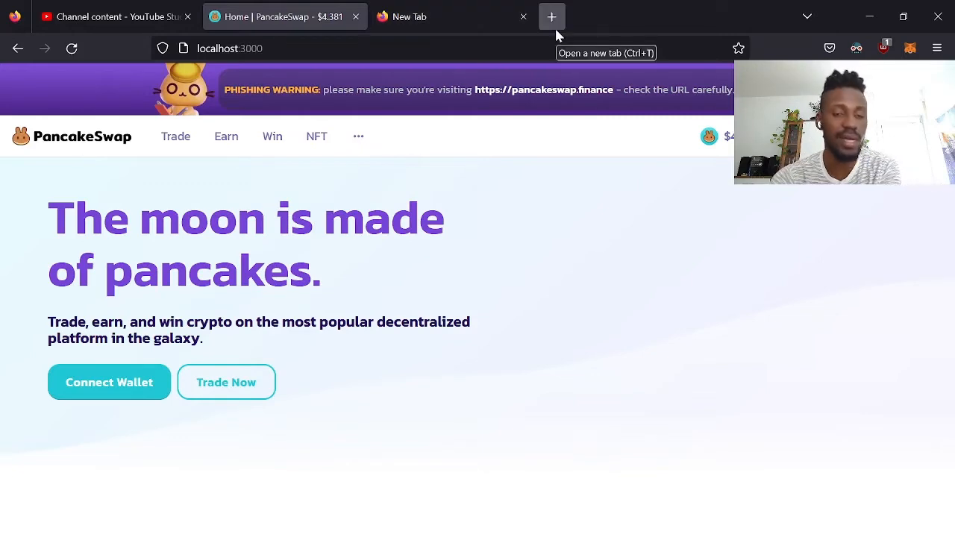
- Search Google for 'react firefox' in a new tab and open the React Developer Tools result
left_click(552, 14)
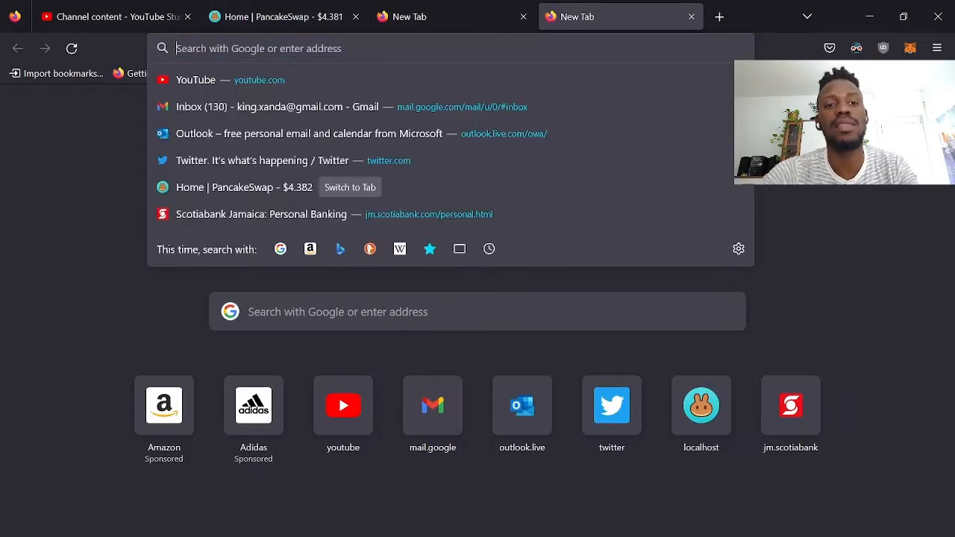
type("react")
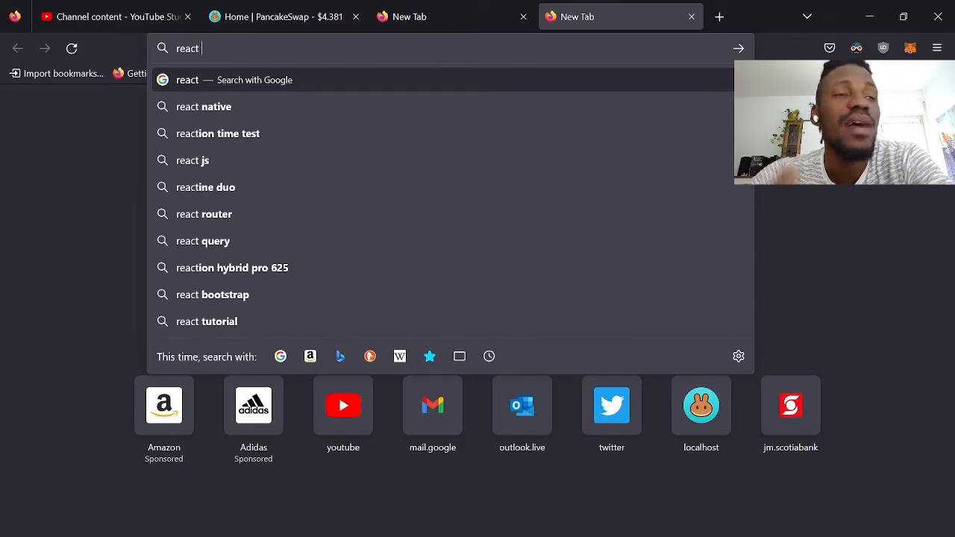
type("firefox-b-d&q=")
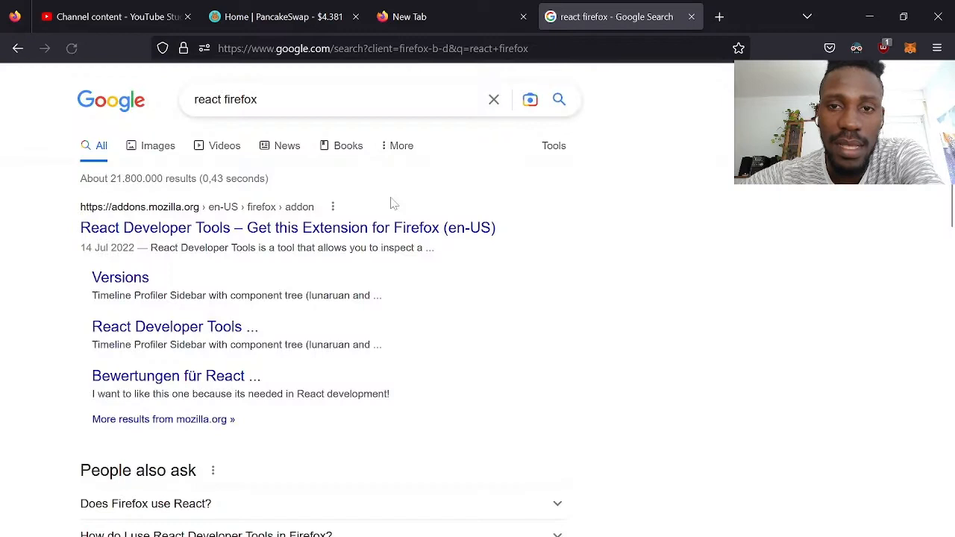
mouse_move(367, 232)
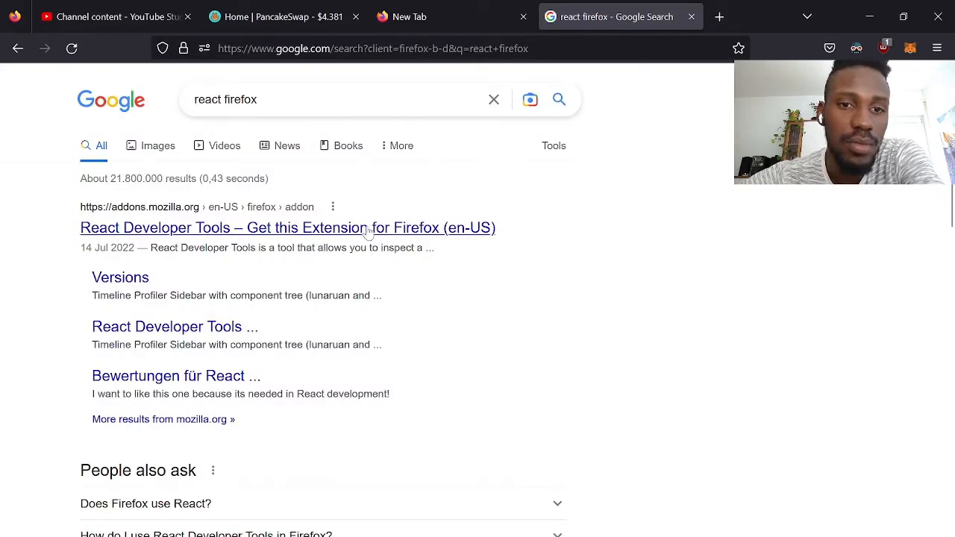
left_click(286, 227)
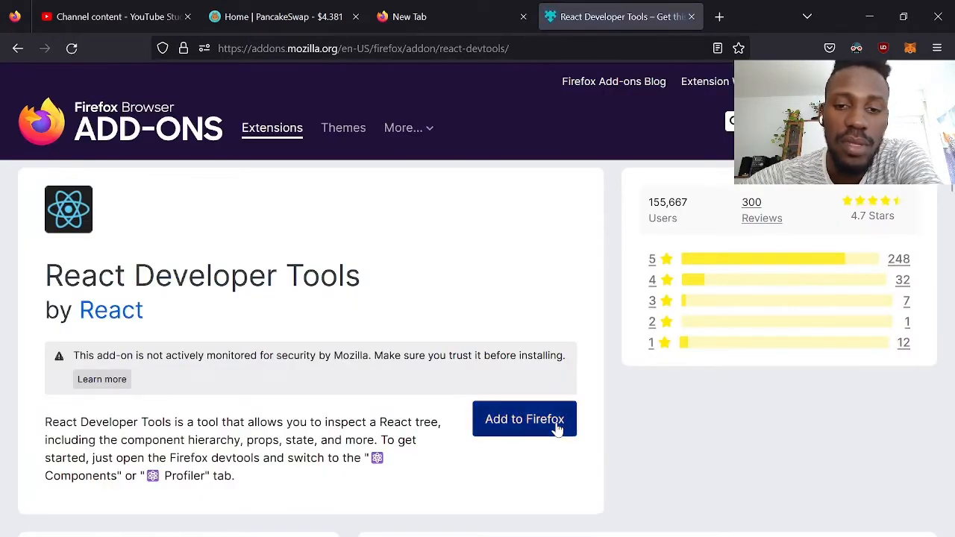
- Install React Developer Tools via Add to Firefox and dismiss the installed notice
left_click(524, 417)
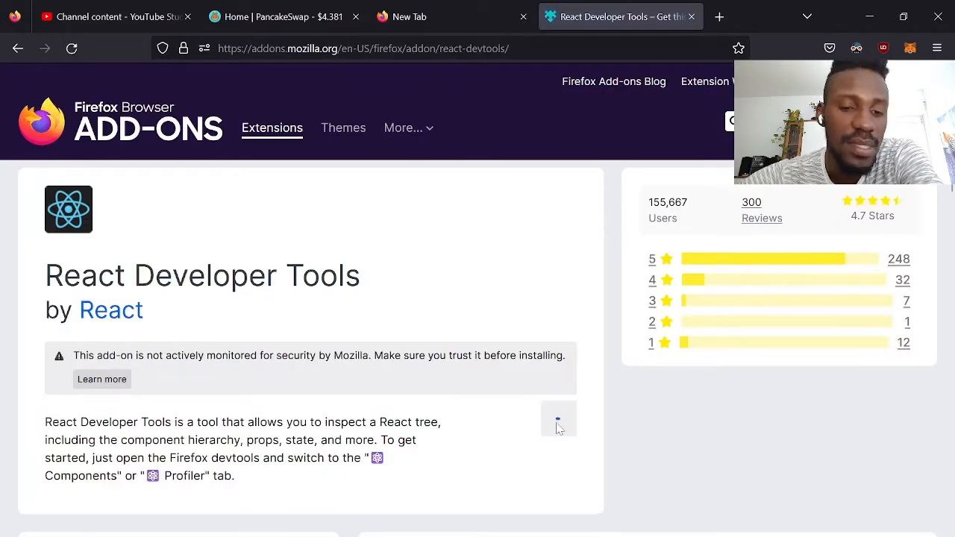
left_click(558, 417)
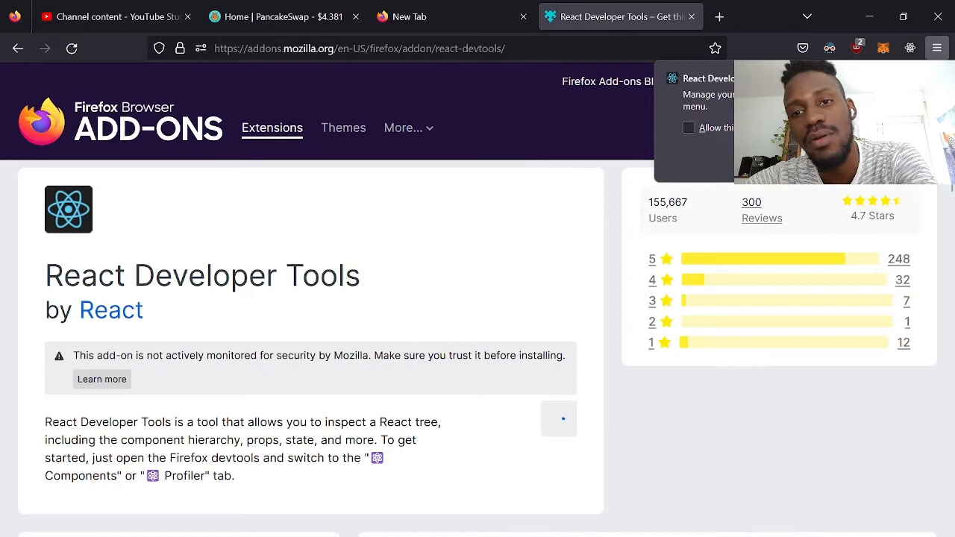
left_click(687, 128)
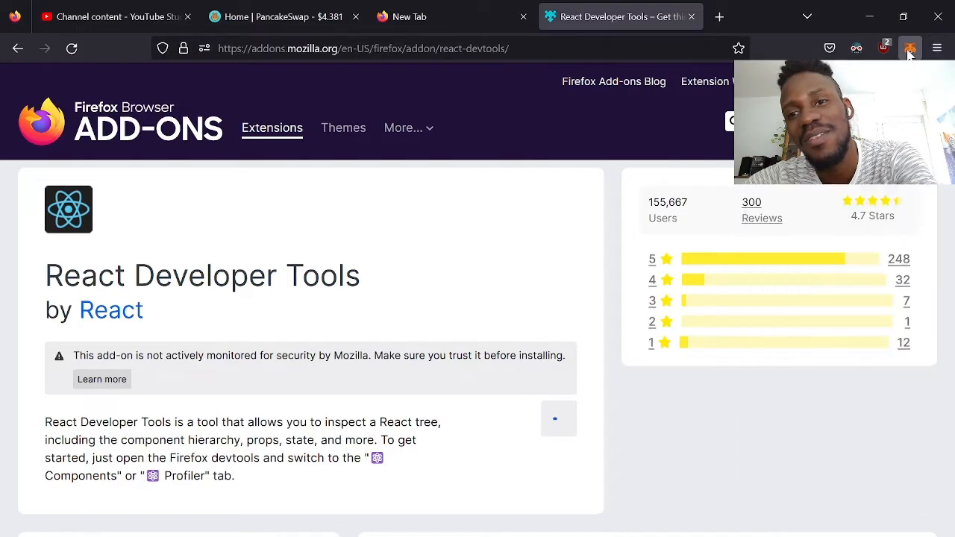
- Check the new extension's toolbar icon status and return to the localhost PancakeSwap tab
left_click(910, 47)
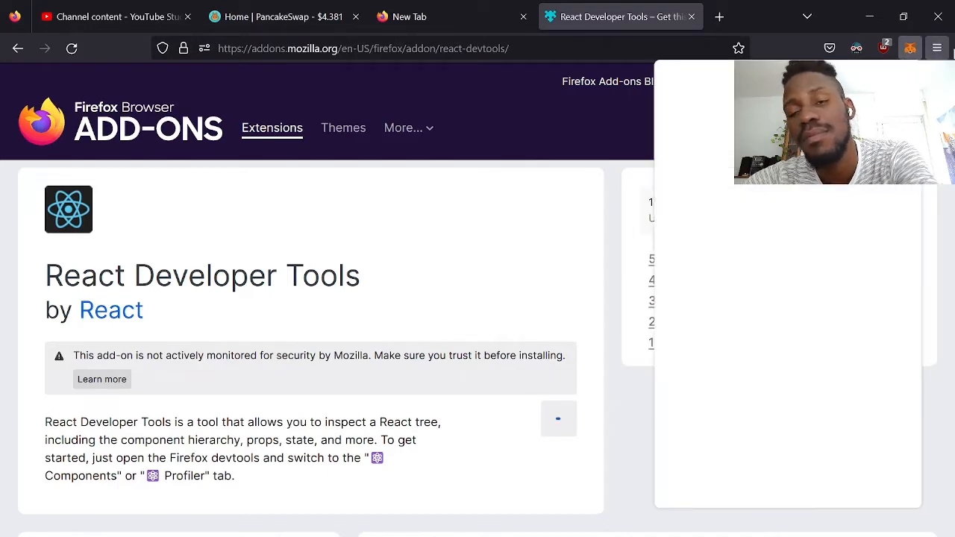
left_click(937, 48)
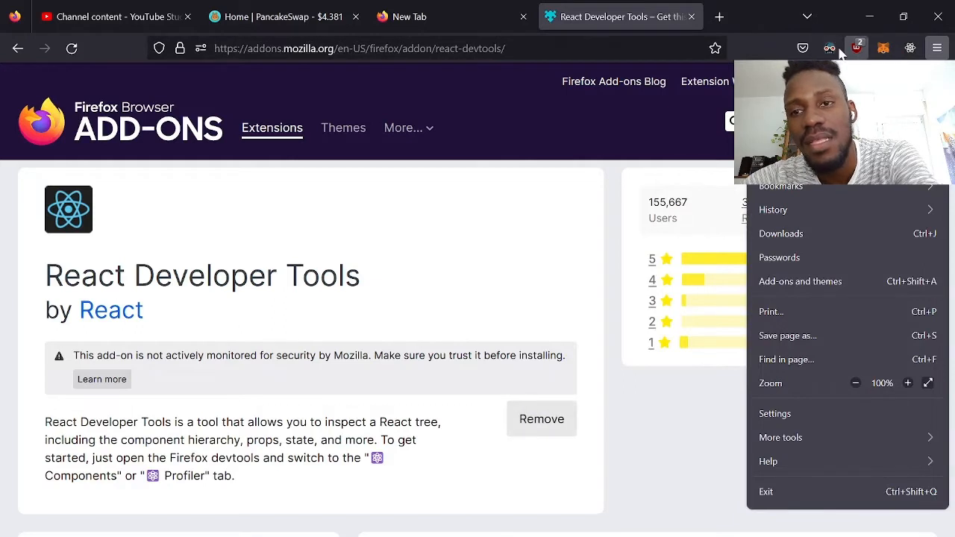
left_click(911, 47)
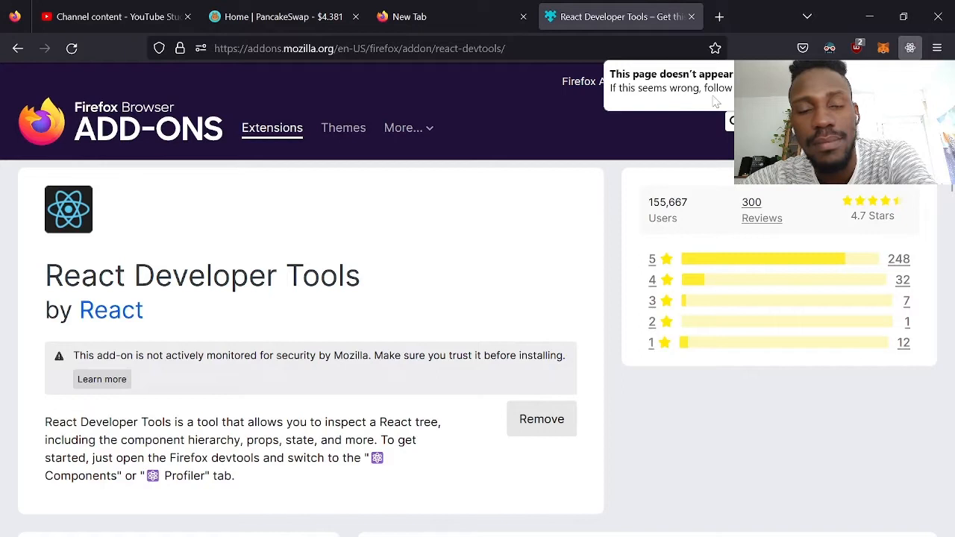
left_click(291, 17)
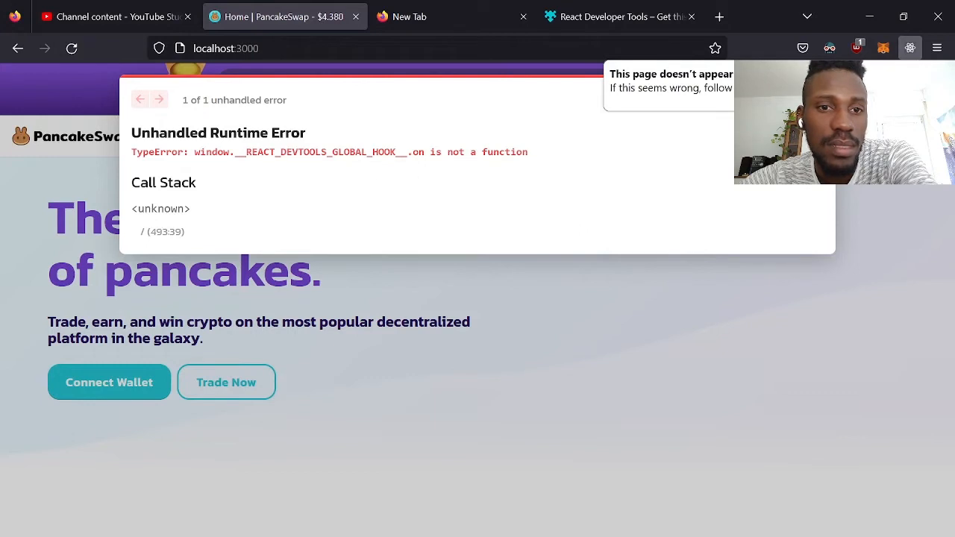
- Reload the localhost page past the runtime error and close the YouTube Studio tab
left_click(72, 47)
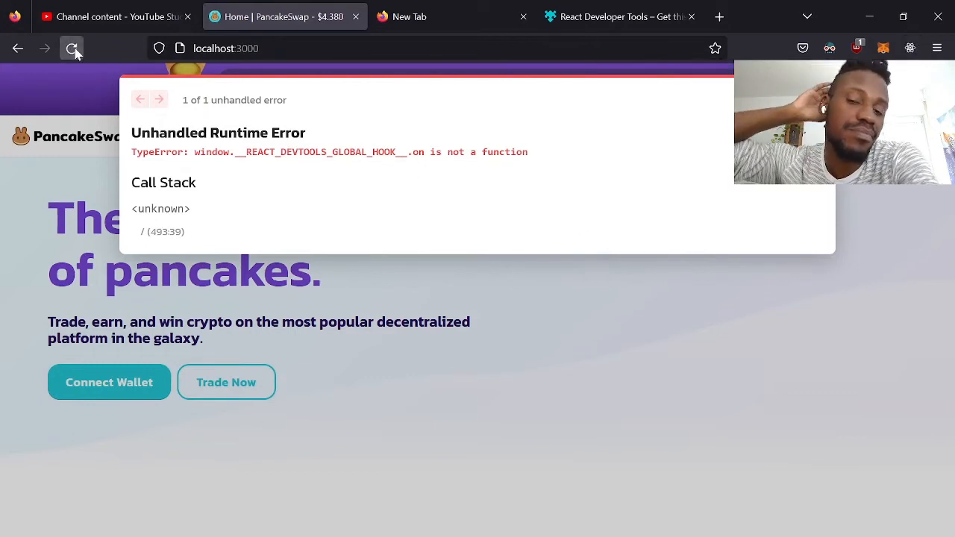
left_click(71, 48)
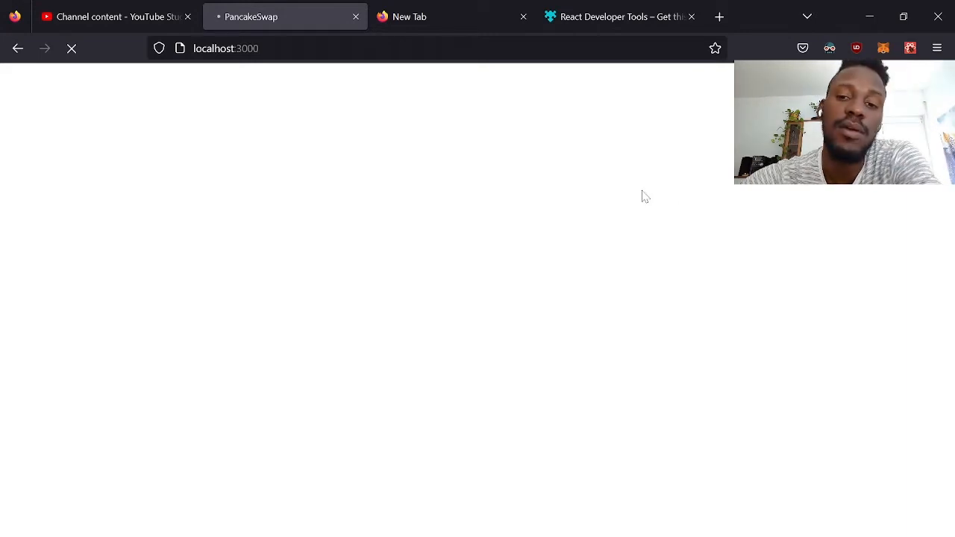
mouse_move(555, 317)
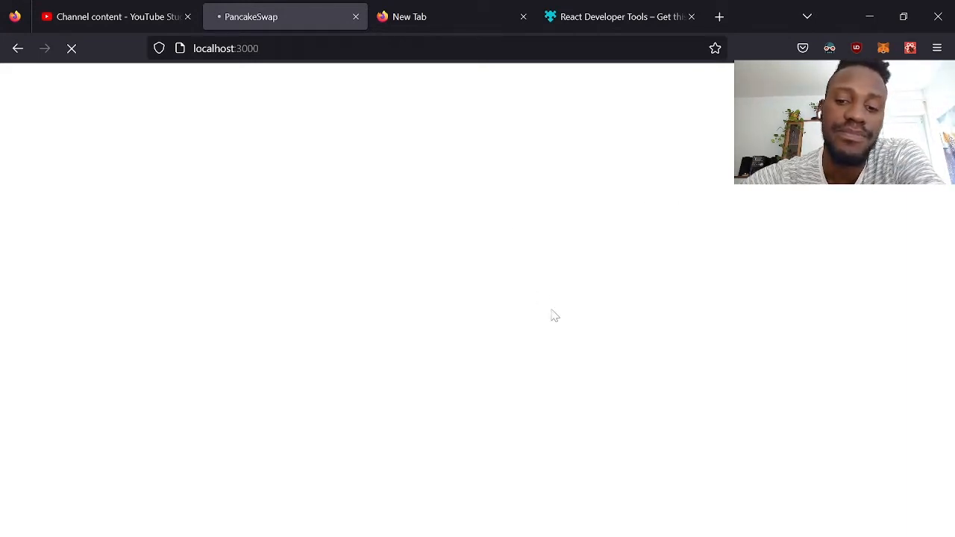
mouse_move(610, 457)
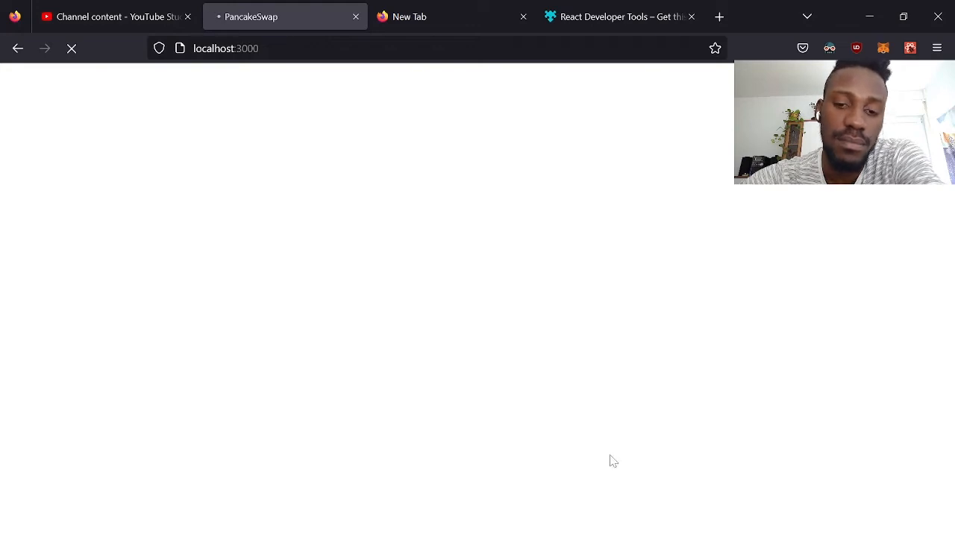
mouse_move(537, 530)
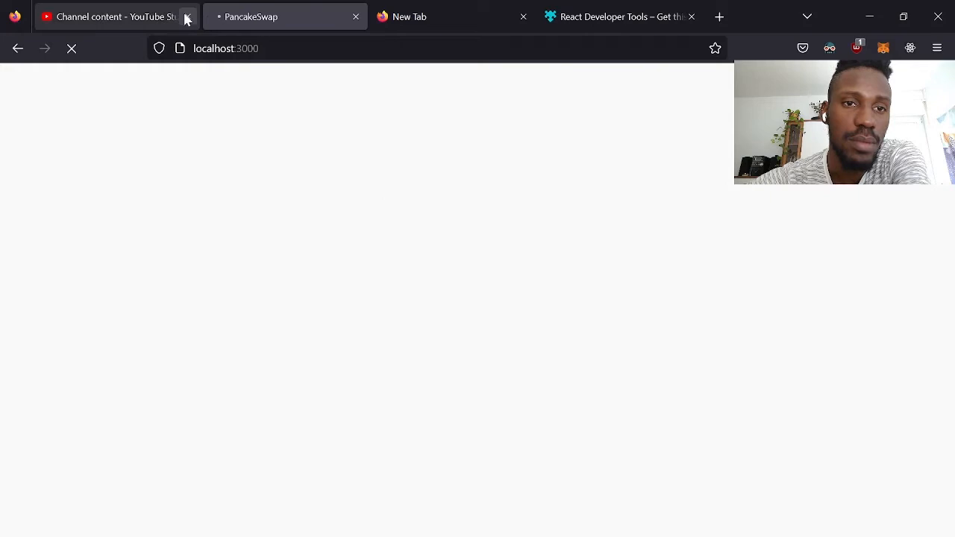
left_click(188, 18)
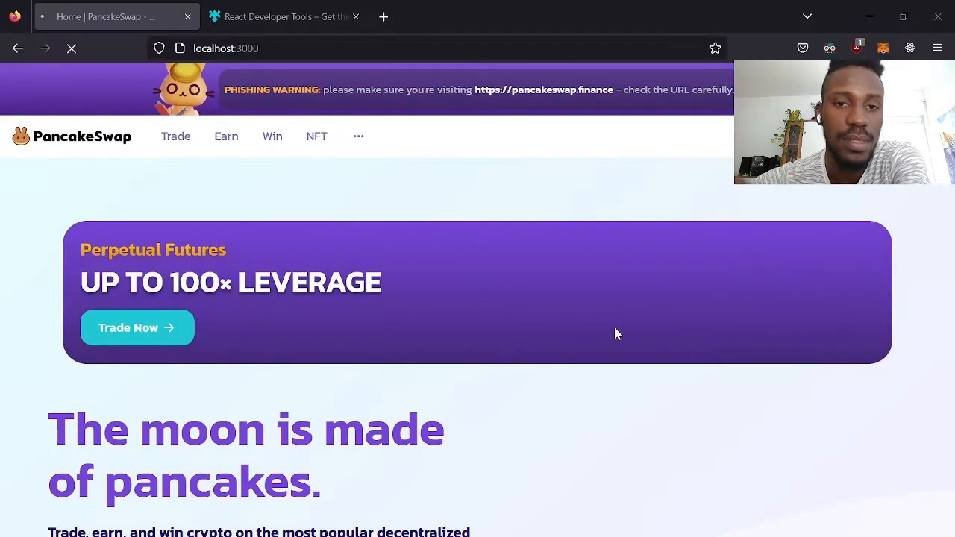
- Scroll the home page and right-click it to bring up the Inspect option
scroll("down", 3)
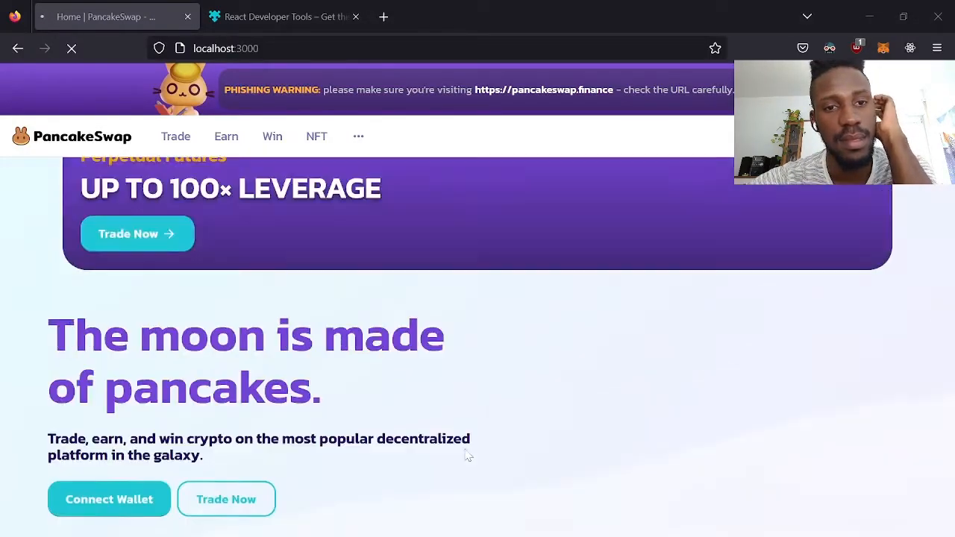
scroll("down", 3)
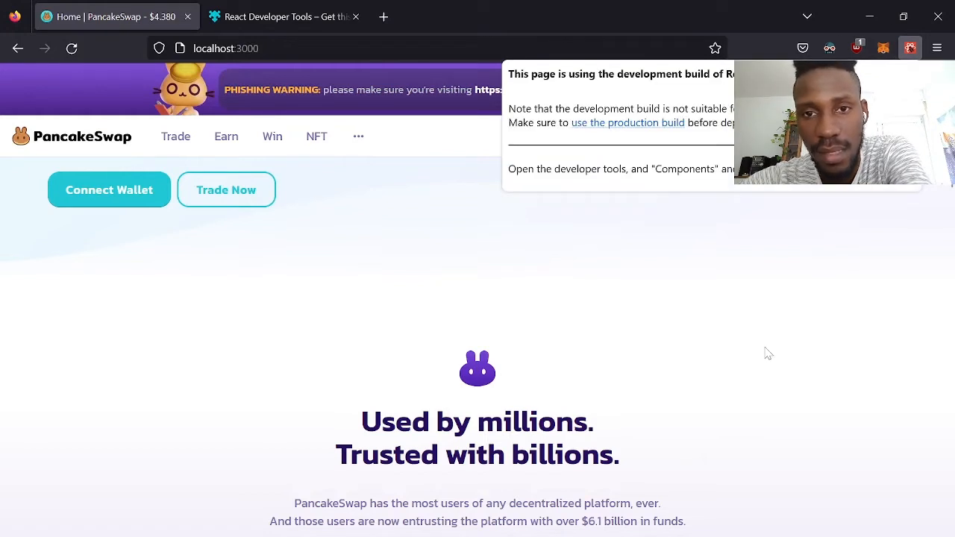
mouse_move(579, 194)
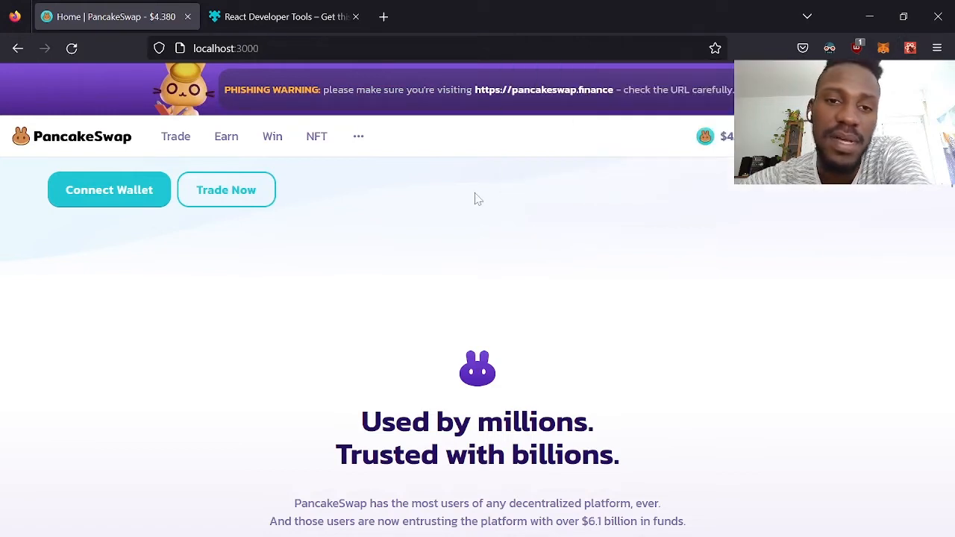
right_click(477, 198)
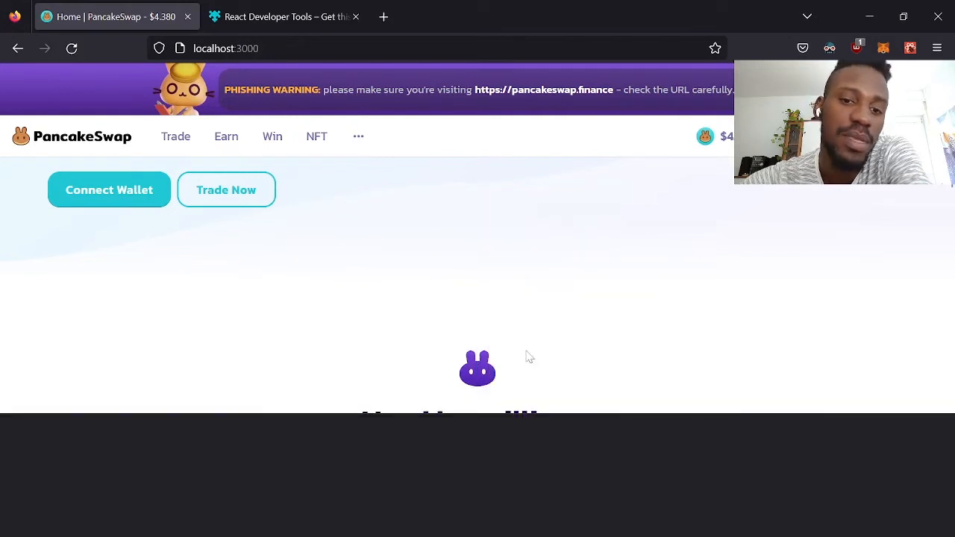
- Use F12 and the React Components tree to pick the header Logo component and view its props
key("F12")
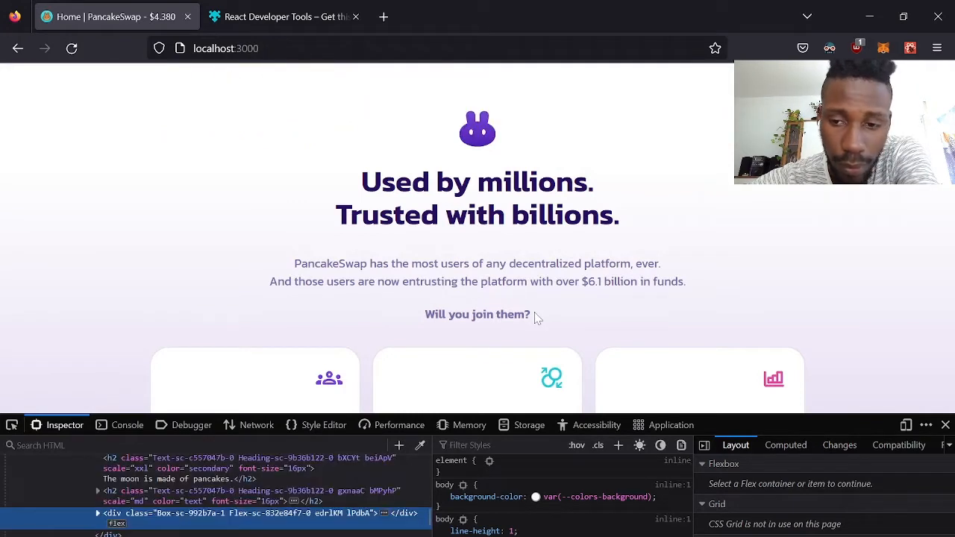
scroll("down", 3)
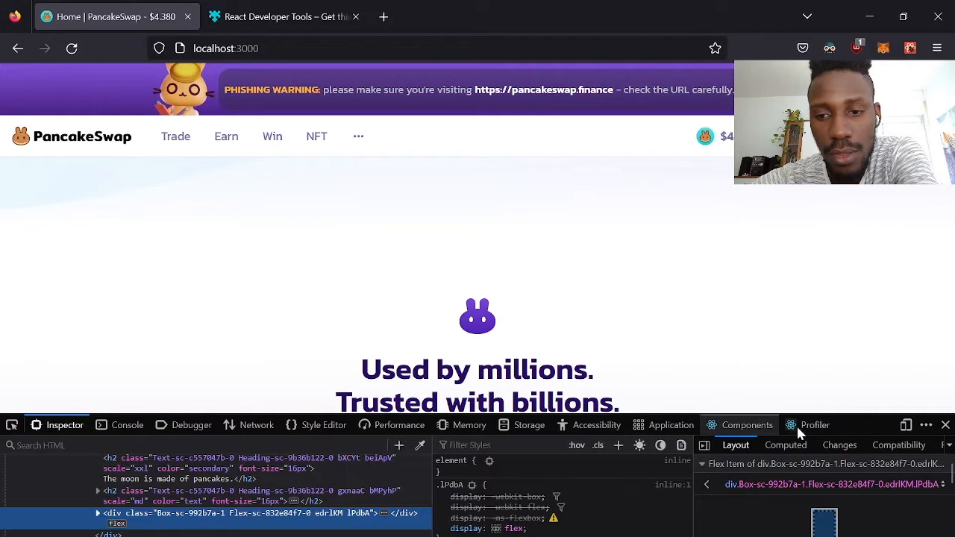
left_click(746, 423)
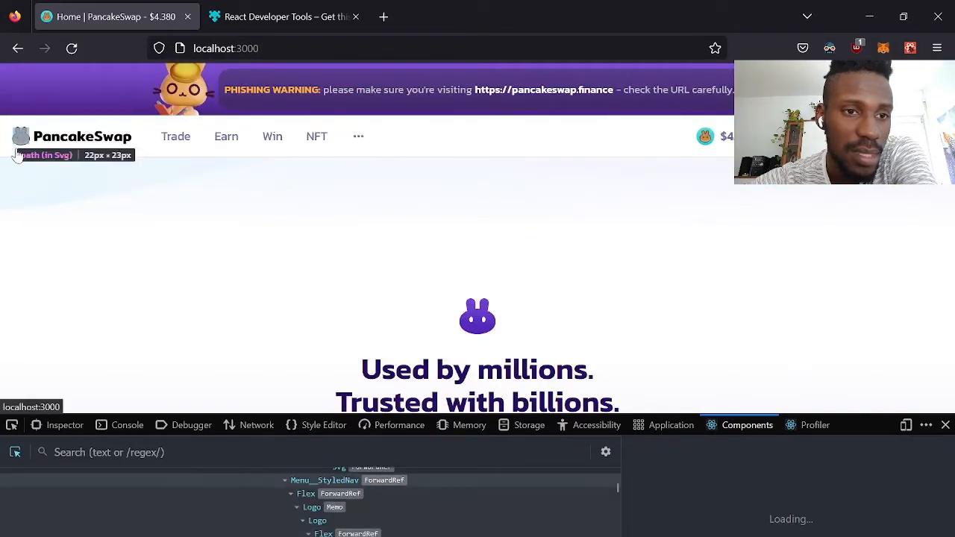
left_click(307, 487)
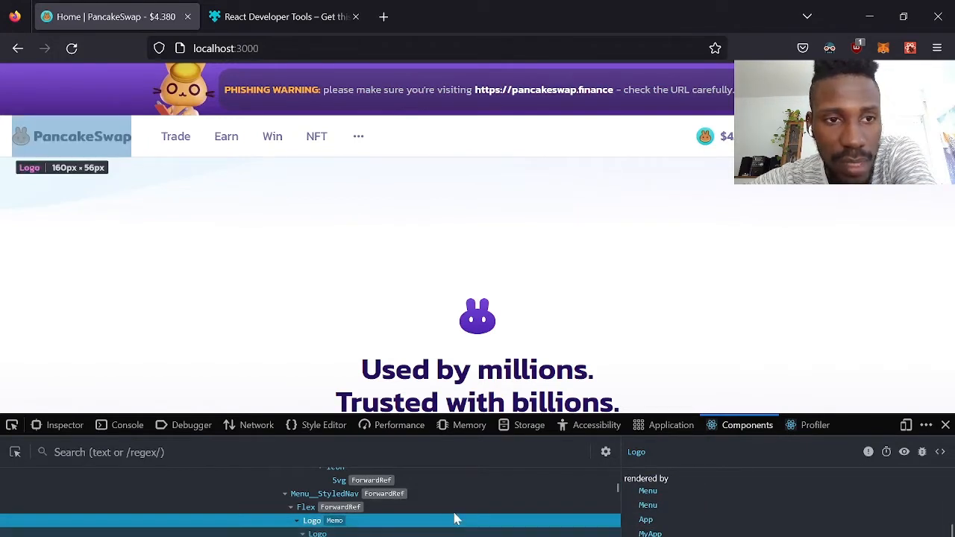
mouse_move(644, 519)
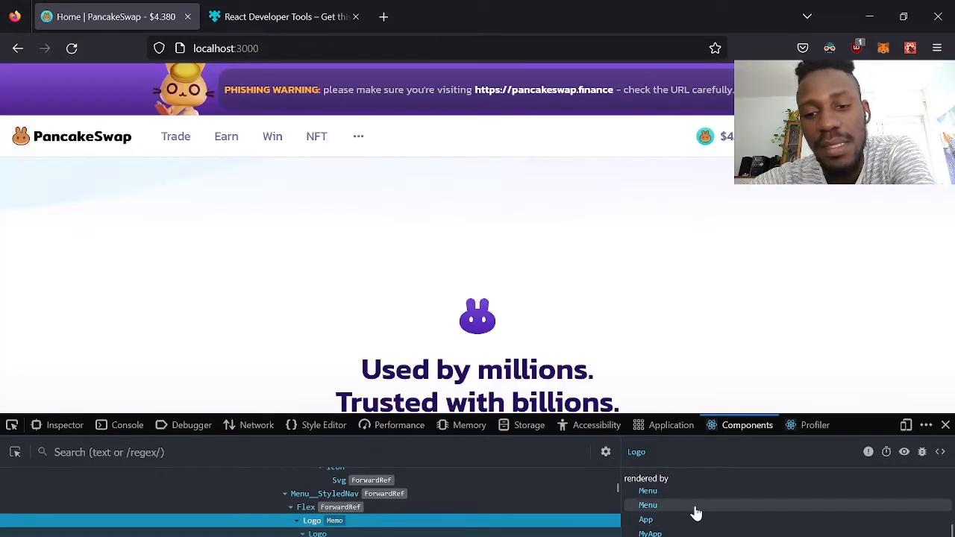
mouse_move(648, 534)
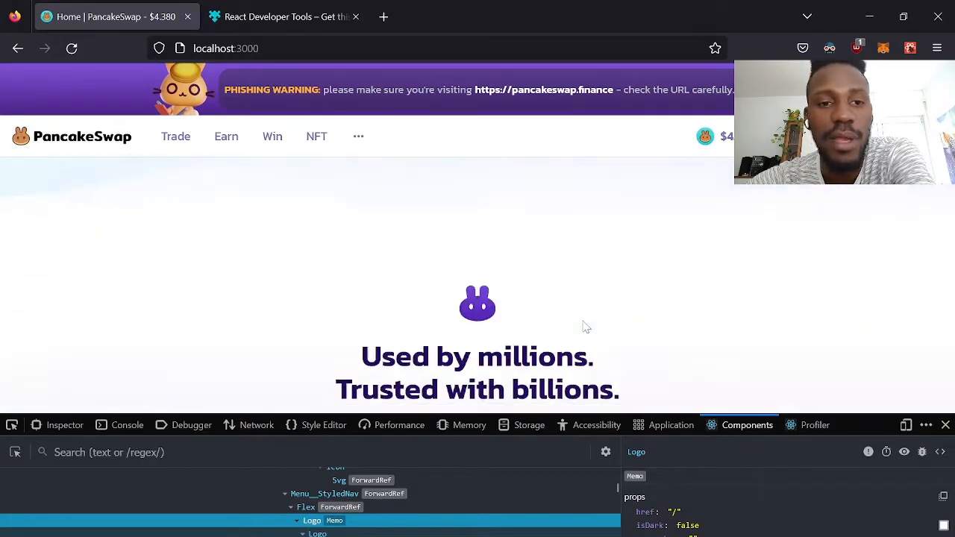
scroll("down", 3)
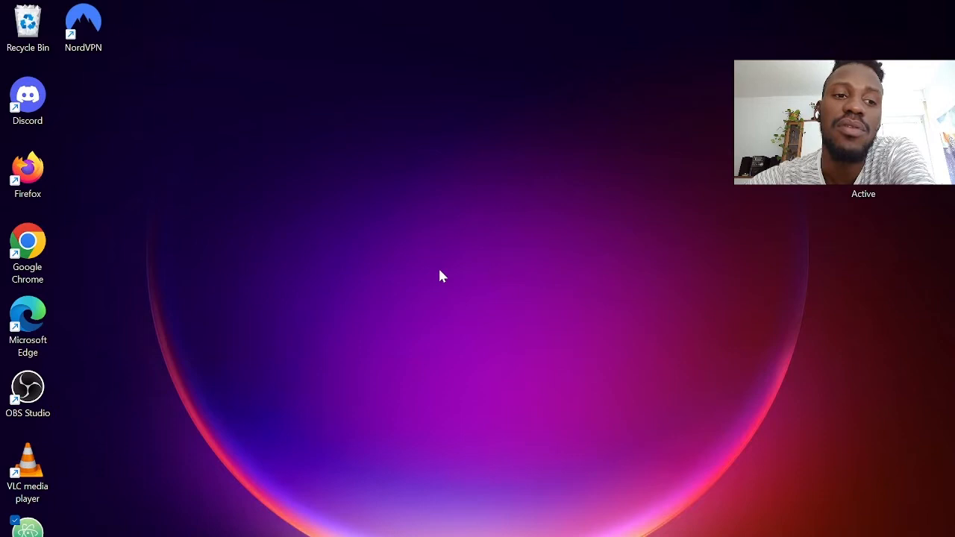
mouse_move(254, 516)
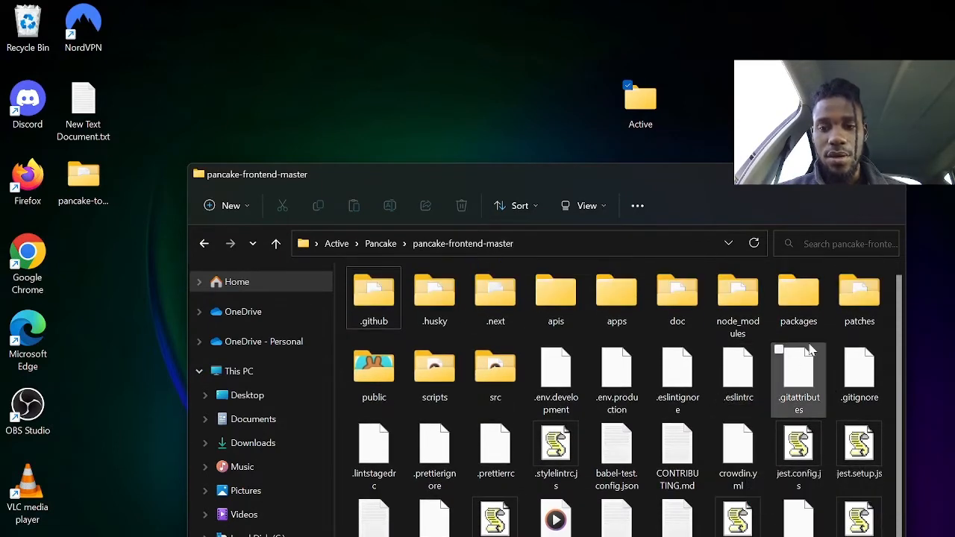
- Open the pancake-frontend-master project folder
double_click(796, 292)
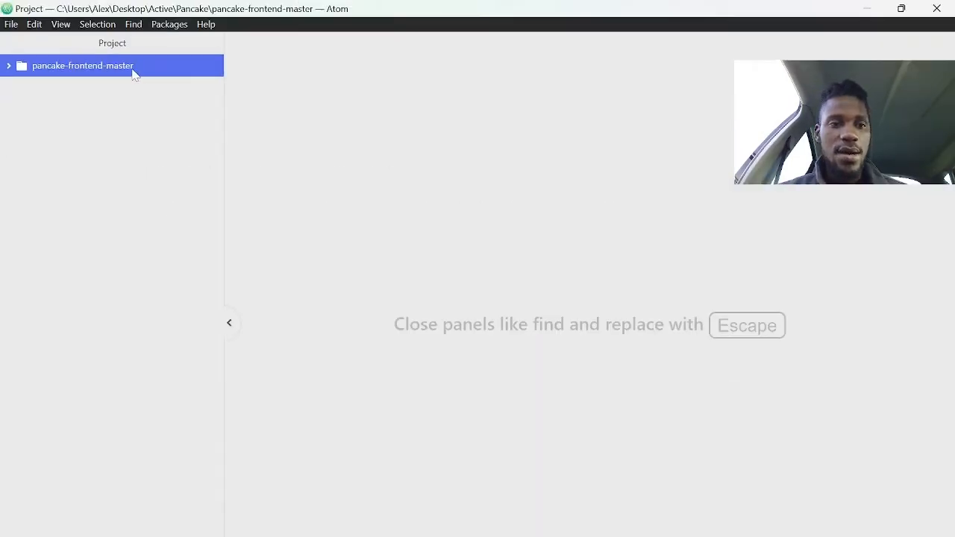
- Expand pancake-frontend-master and its packages folder in Atom's project tree
left_click(83, 66)
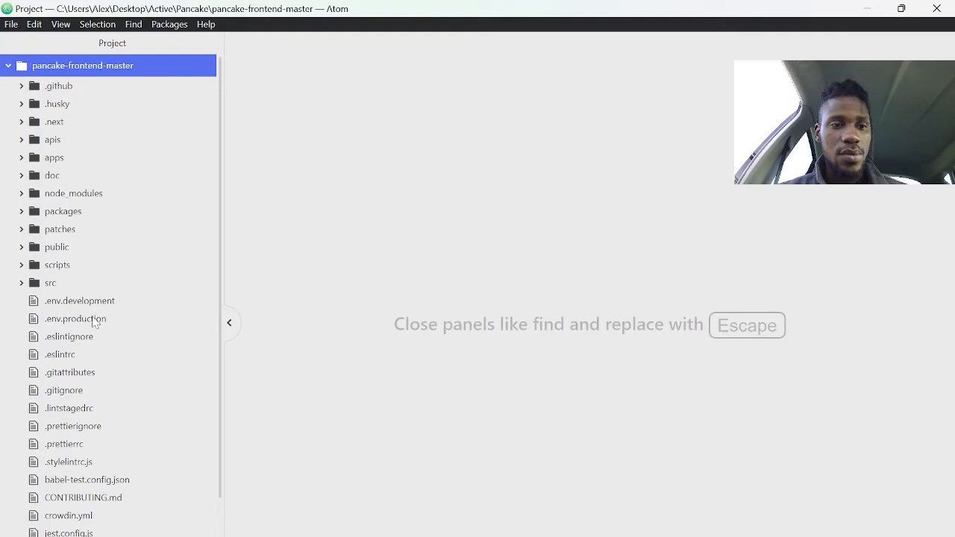
left_click(62, 211)
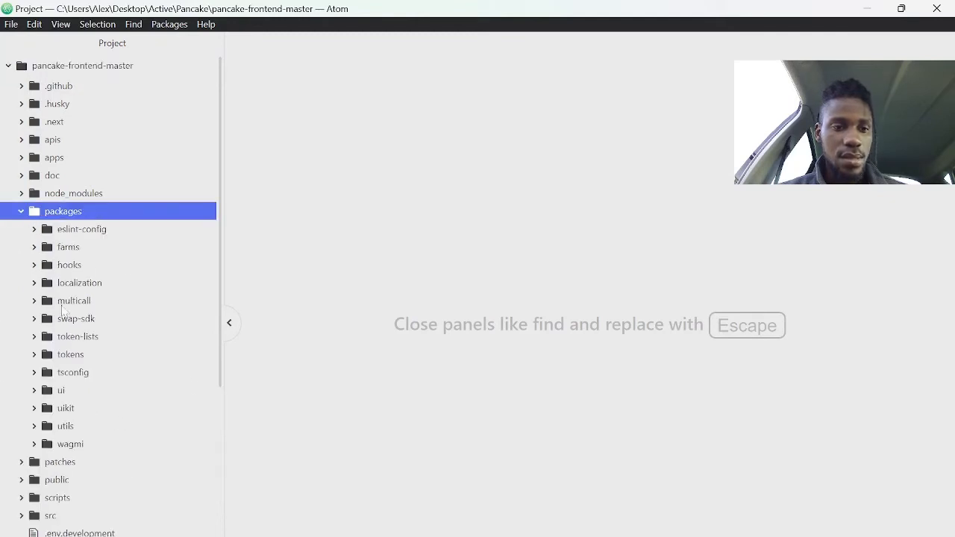
left_click(66, 409)
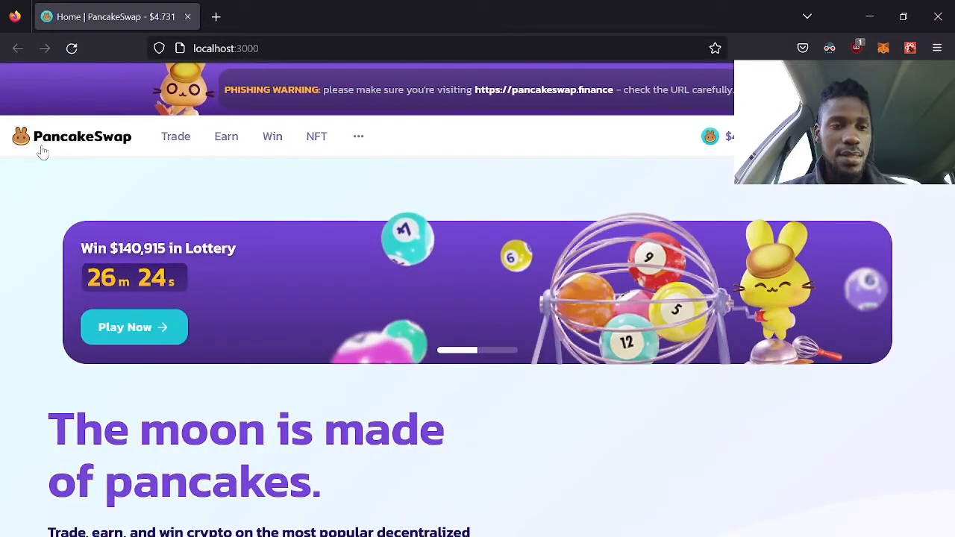
- Inspect the PancakeSwap header logo link in Firefox Developer Tools, then bring Atom forward
right_click(42, 146)
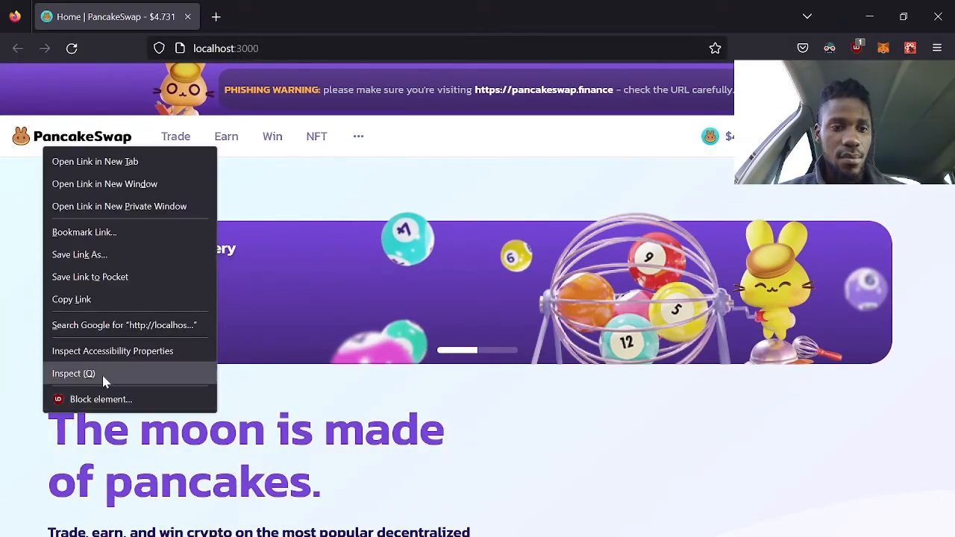
left_click(71, 373)
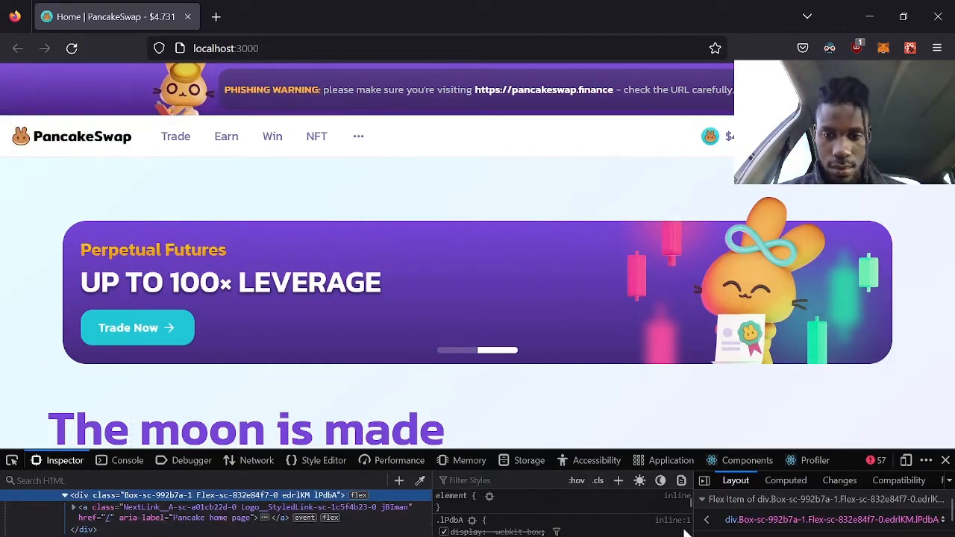
left_click(747, 459)
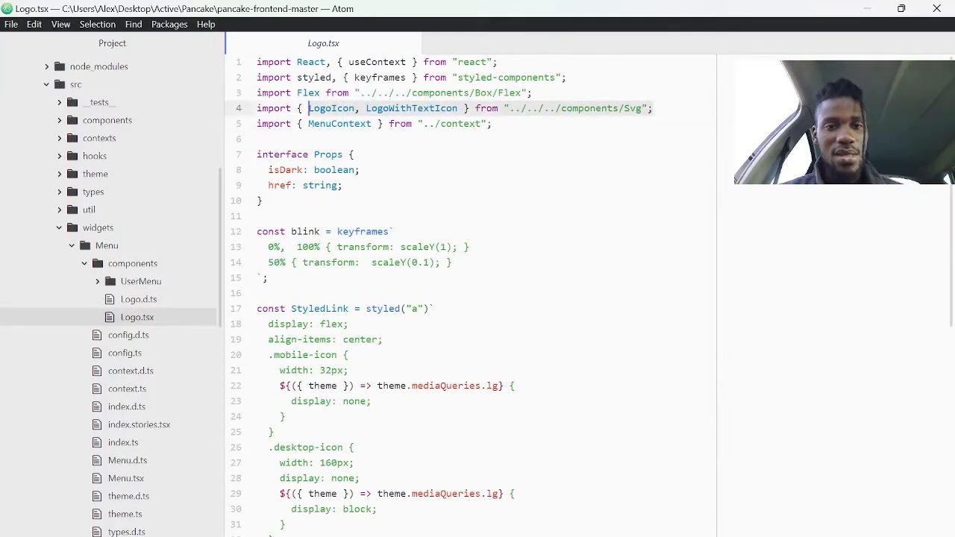
- Expand uikit's components > Svg > Icons folders in the Atom project tree
scroll("down", 3)
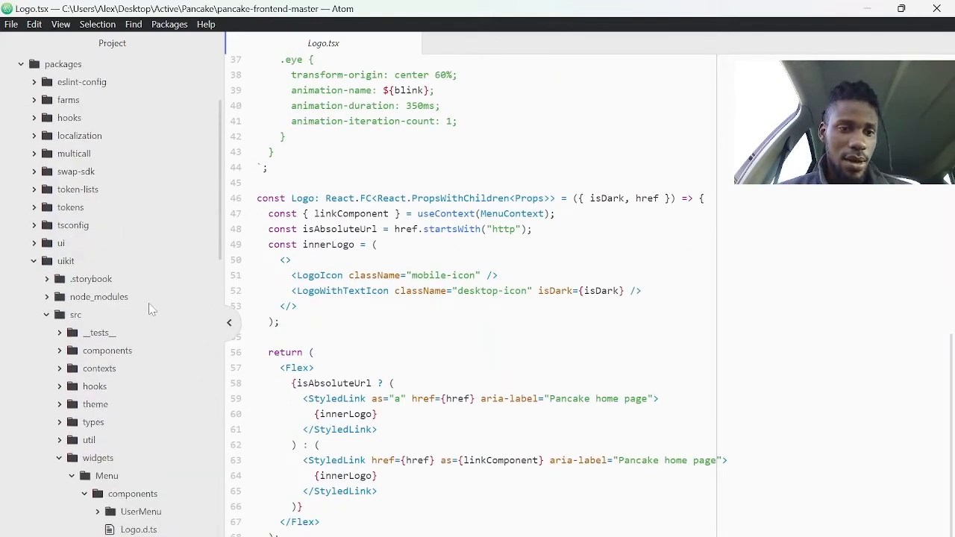
left_click(107, 349)
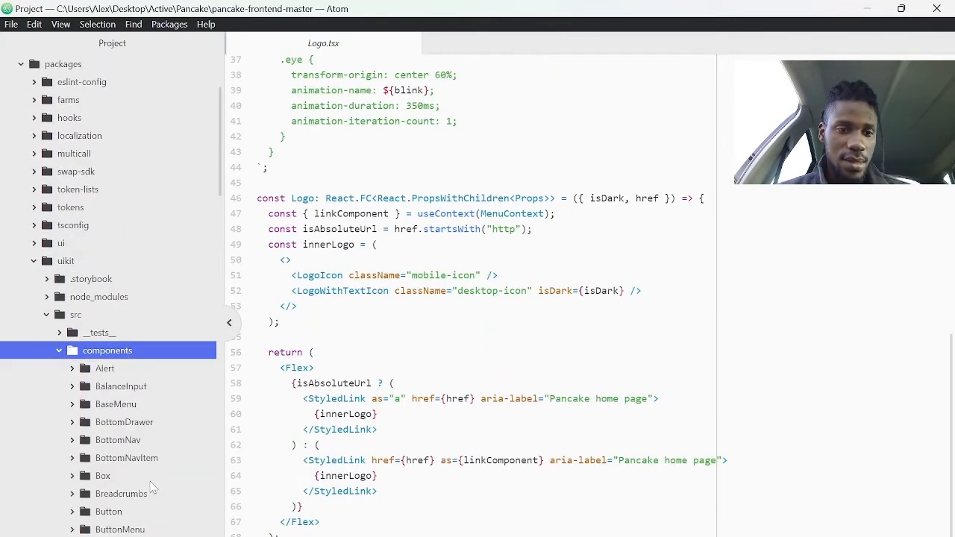
scroll("down", 3)
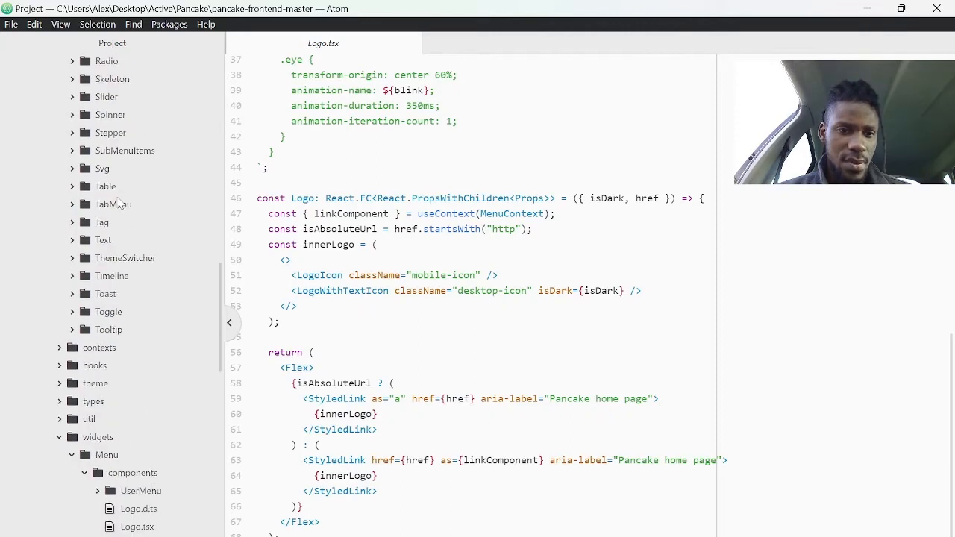
left_click(101, 167)
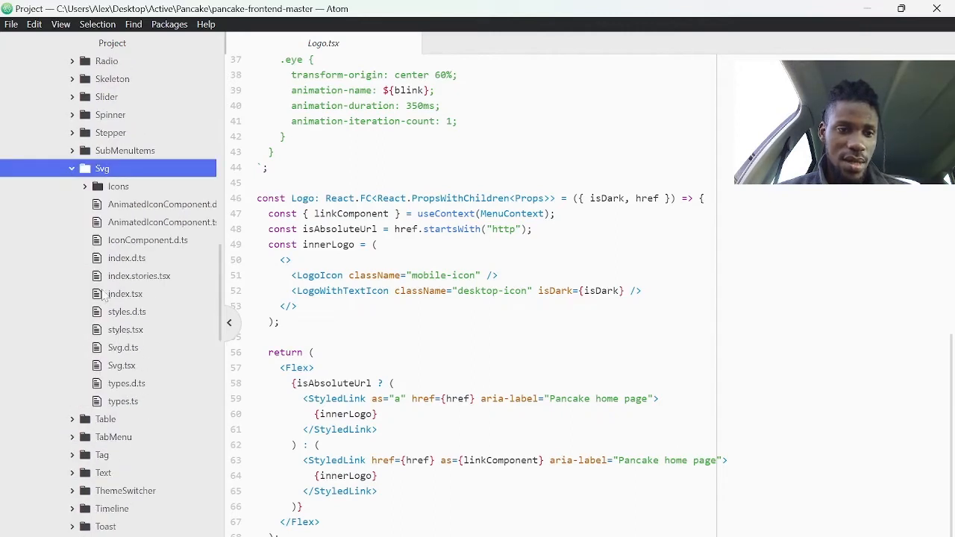
left_click(118, 185)
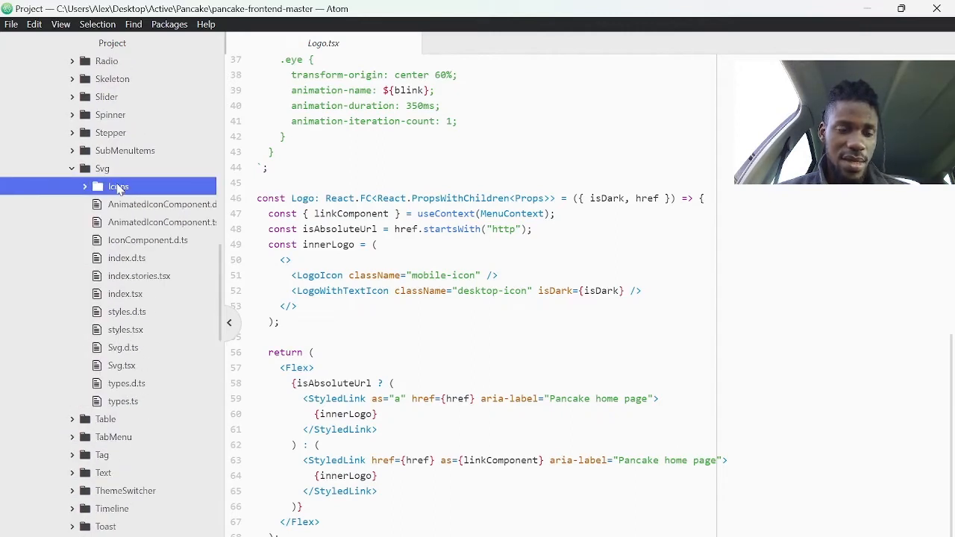
left_click(117, 185)
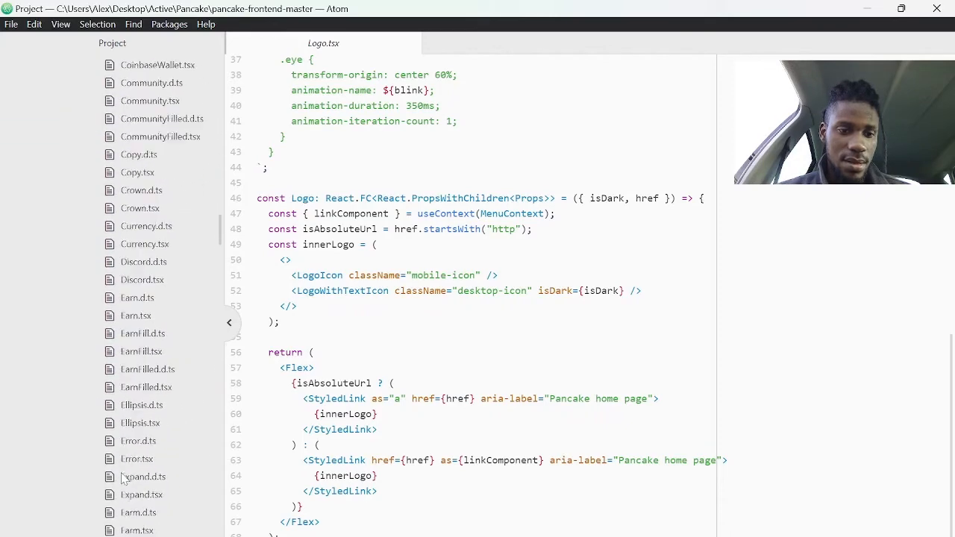
- Browse the Icons list to the Logo.tsx SVG icon and expand the uikit src folder
scroll("down", 3)
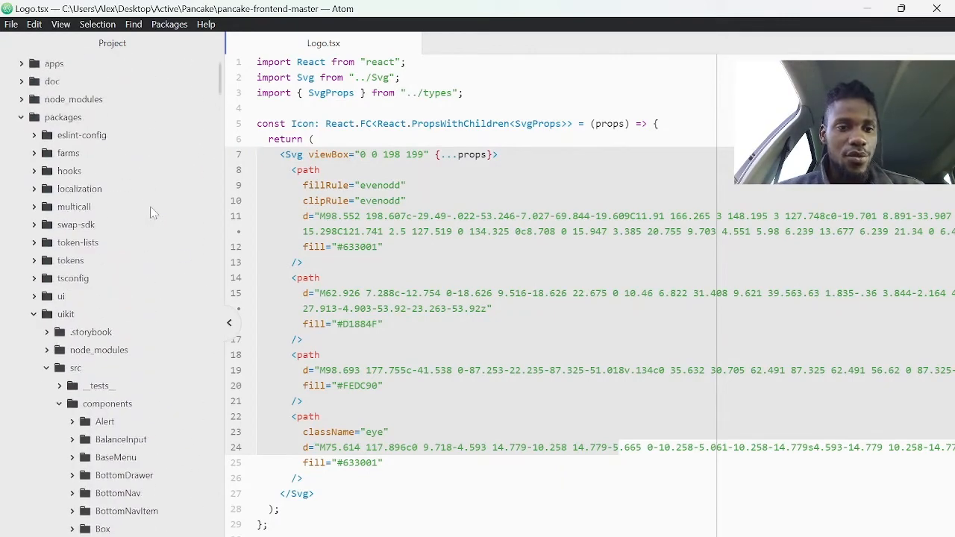
left_click(74, 367)
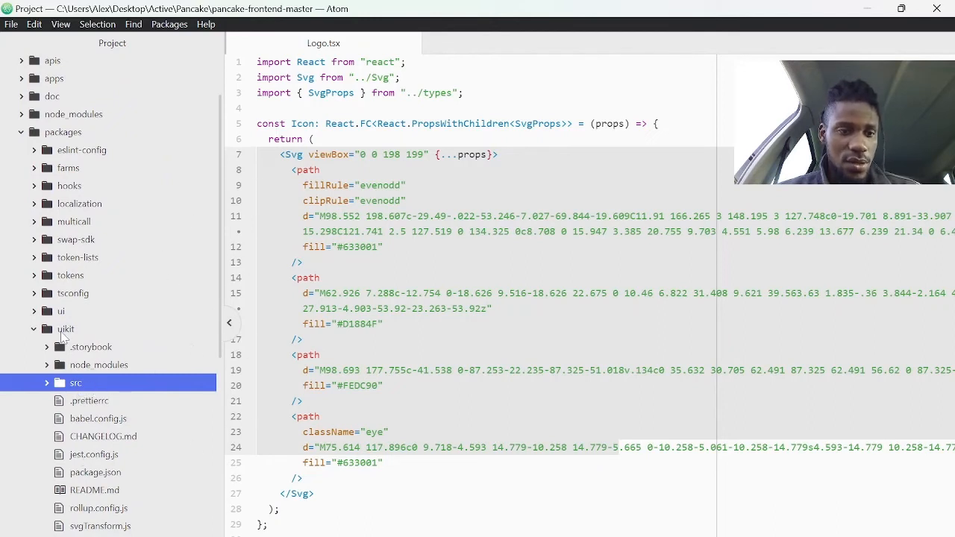
left_click(75, 382)
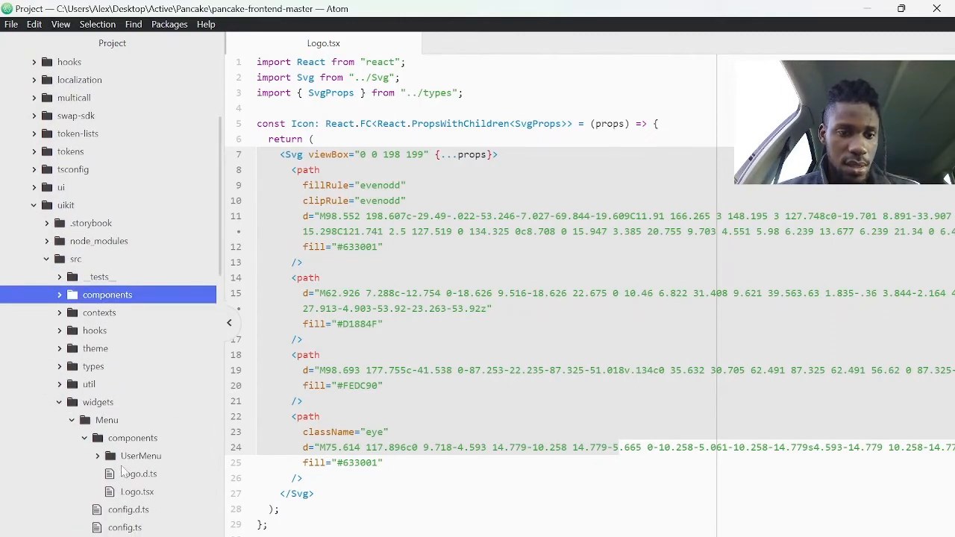
- In the Menu widget's Logo.tsx, delete the two logo icon lines from innerLogo
left_click(135, 492)
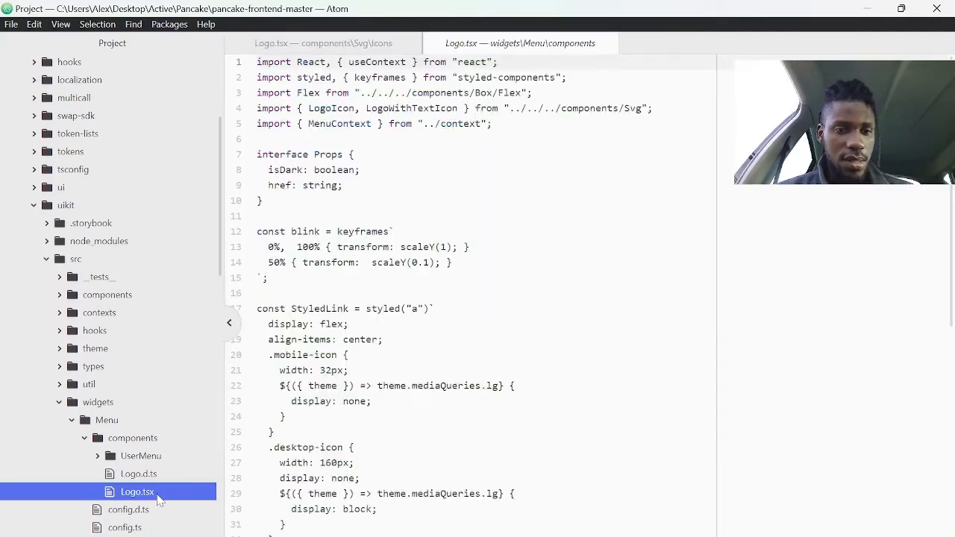
scroll("down", 3)
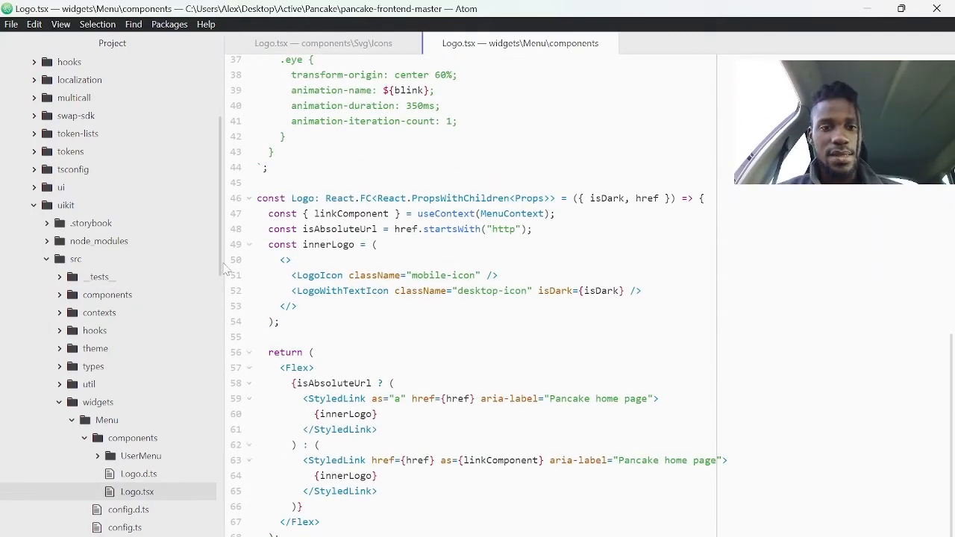
left_click(471, 275)
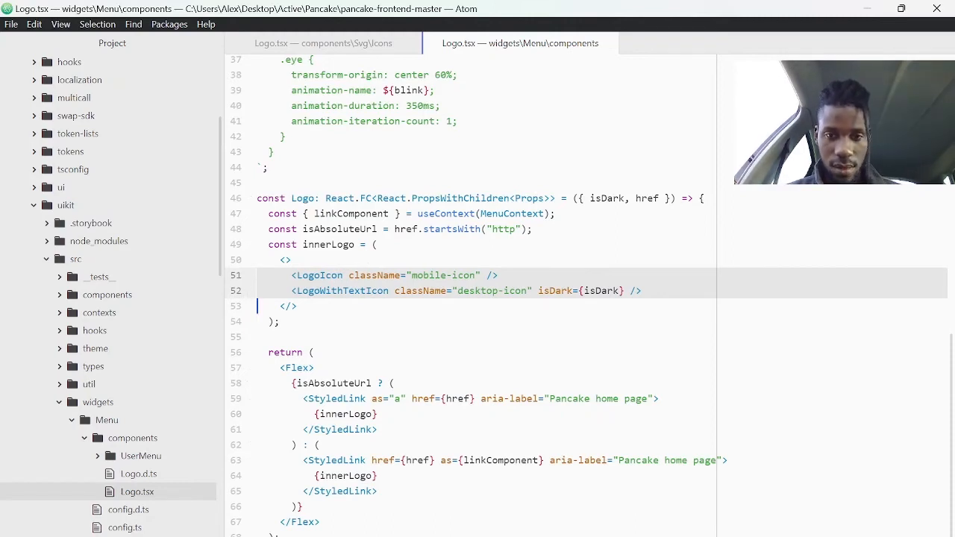
key("Delete")
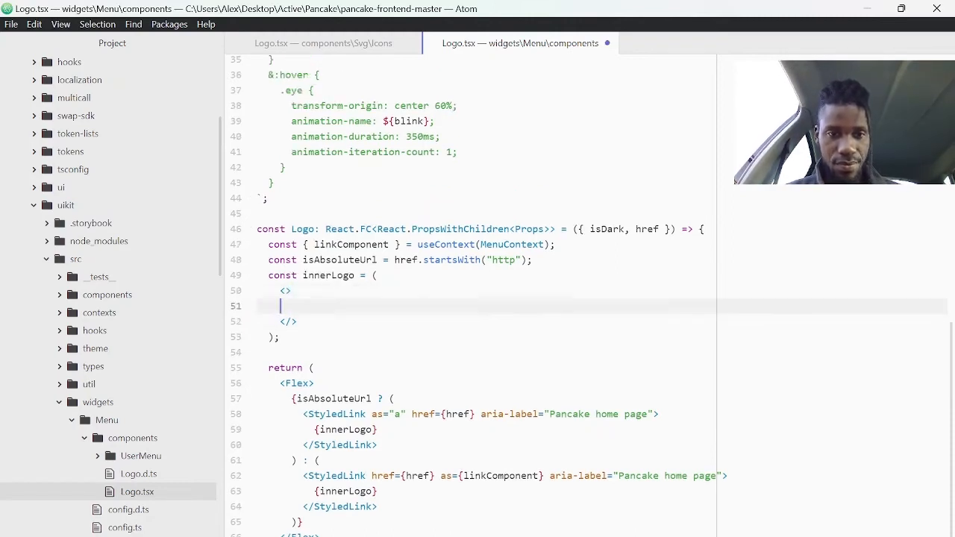
- Start an <img src="/images/ tag in place of the removed icons
type("<img sr")
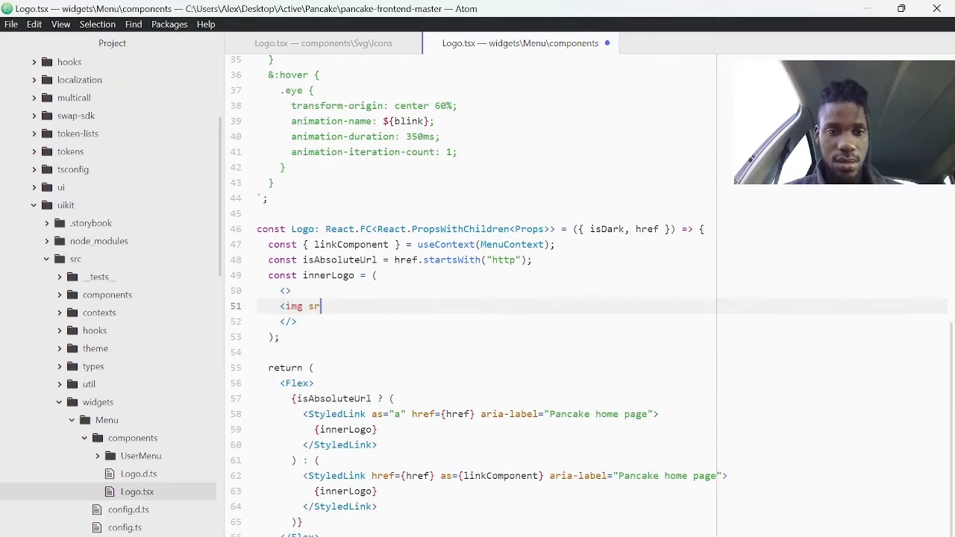
type("c=\"/\"")
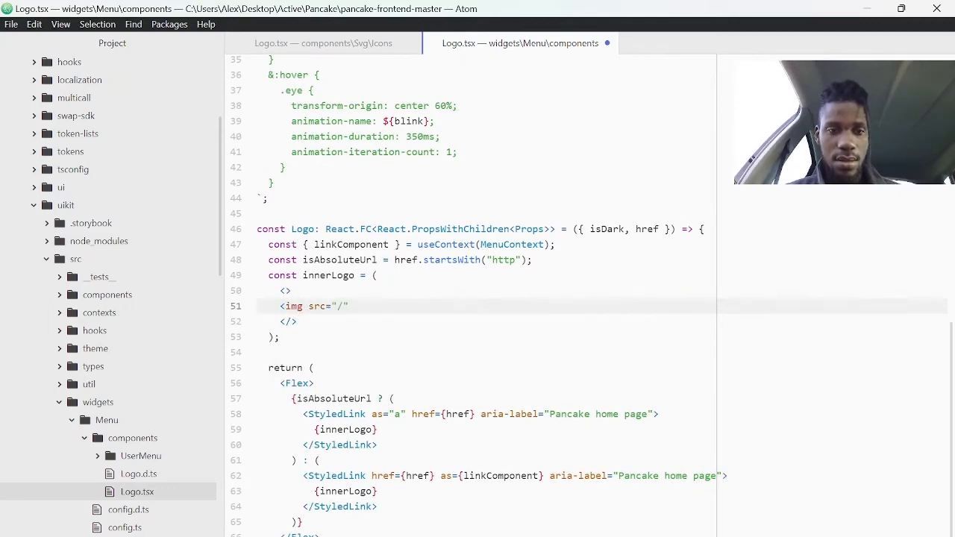
type("images/")
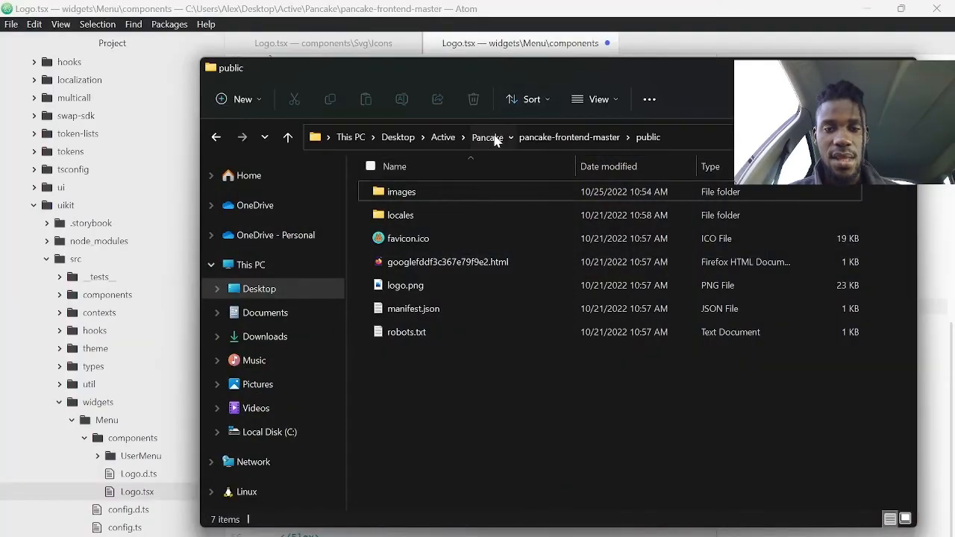
- Browse public > images > pixel in File Explorer to confirm Logo.gif, and copy the pixel folder name
left_click(486, 137)
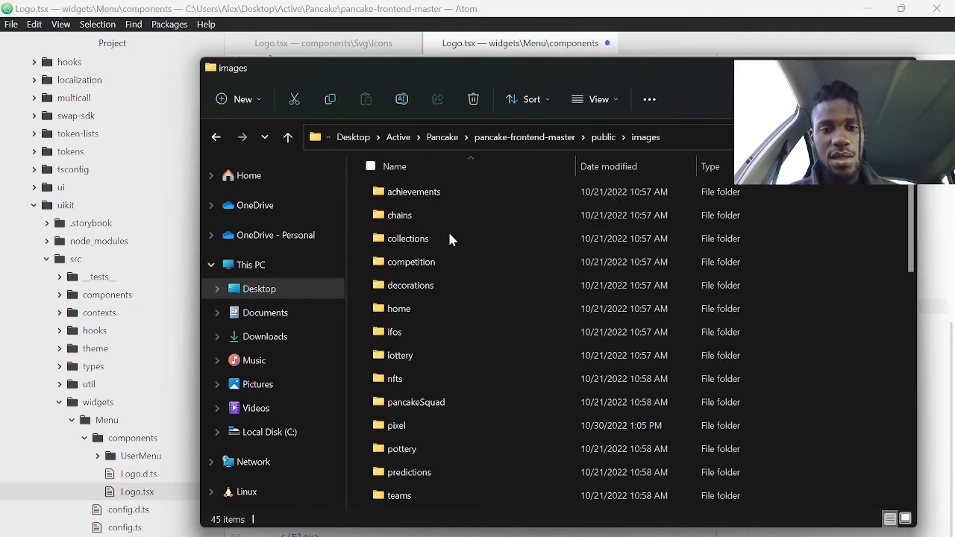
scroll("down", 3)
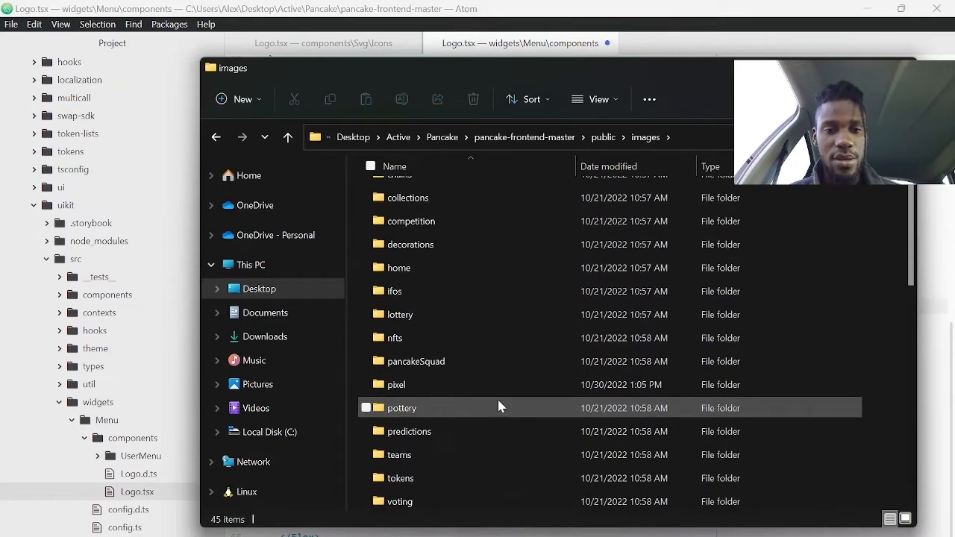
mouse_move(445, 382)
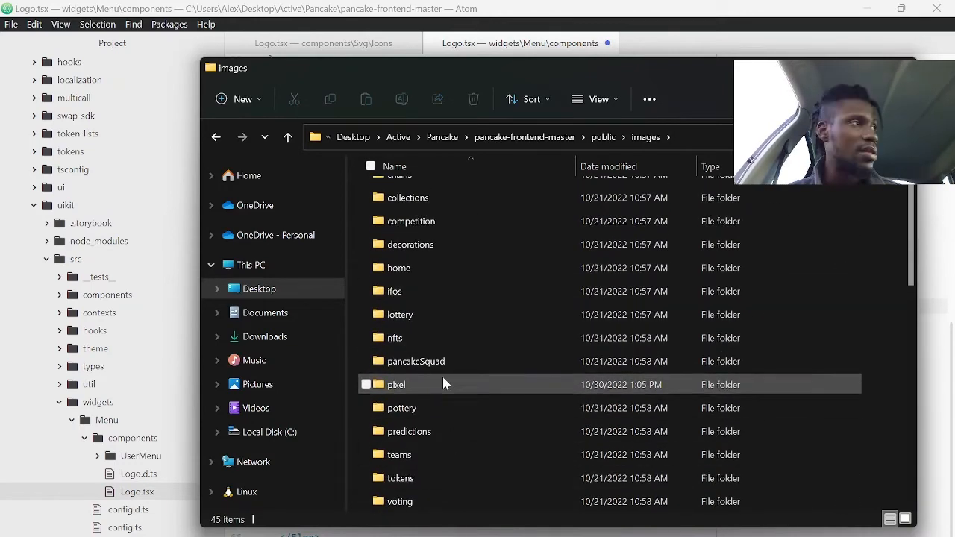
double_click(404, 383)
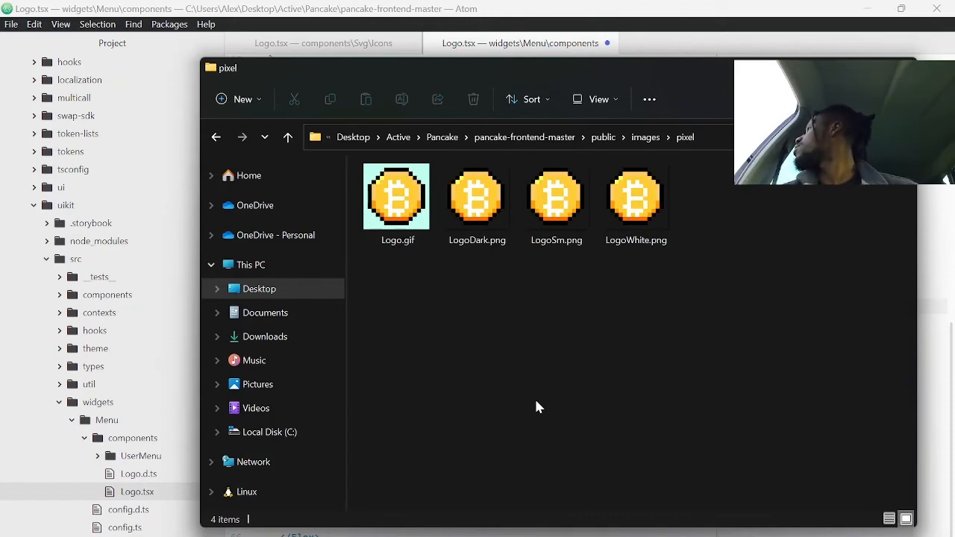
mouse_move(528, 406)
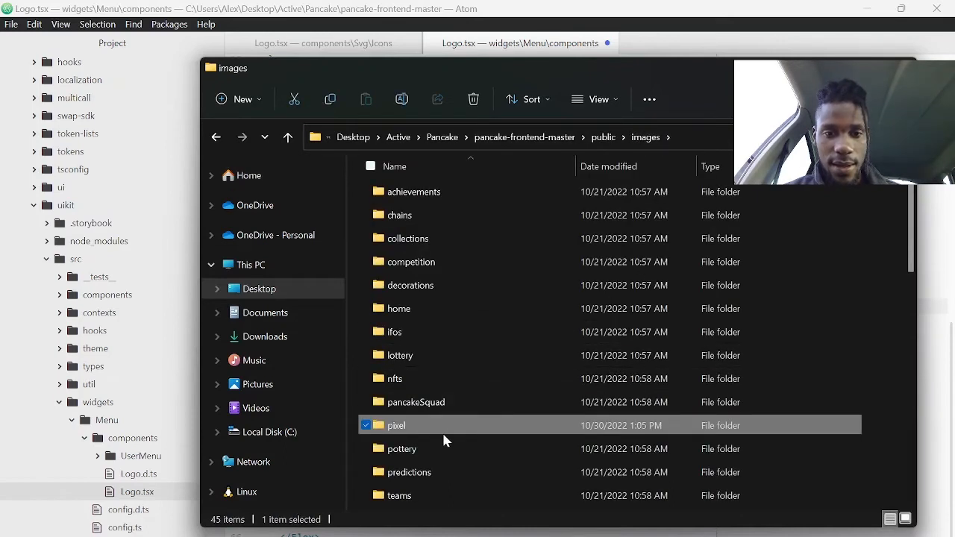
left_click(397, 423)
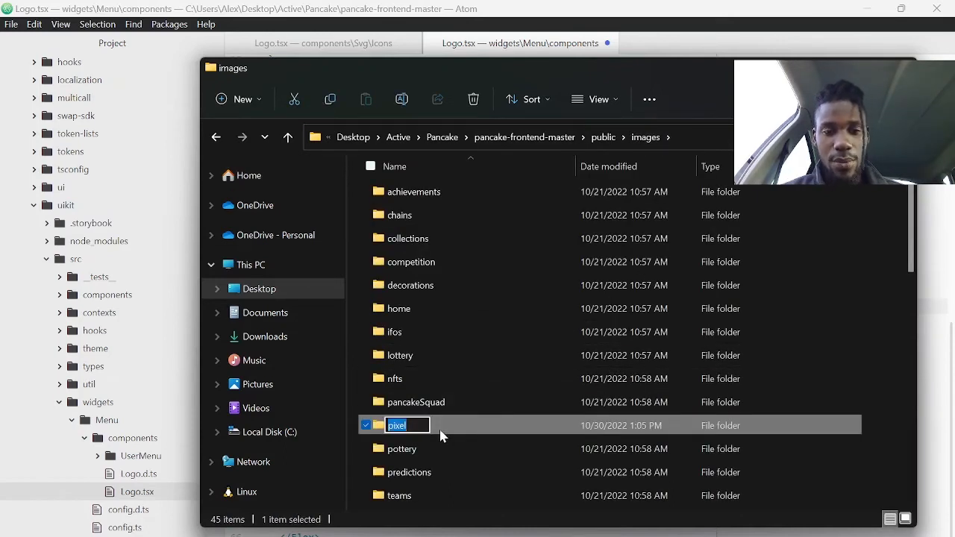
double_click(397, 424)
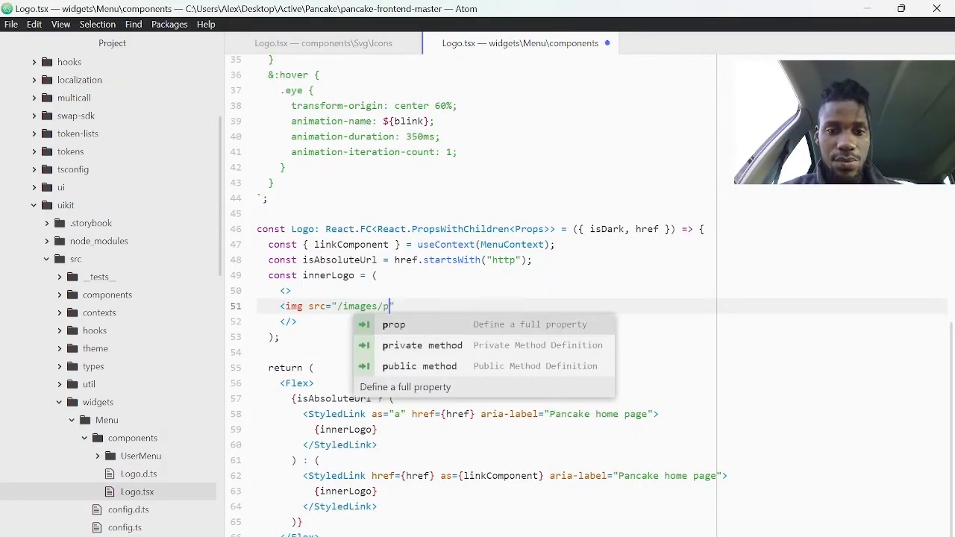
- Complete the img tag as src="/images/pixel/logo.gif" with width="80px"
type("ixel/logo")
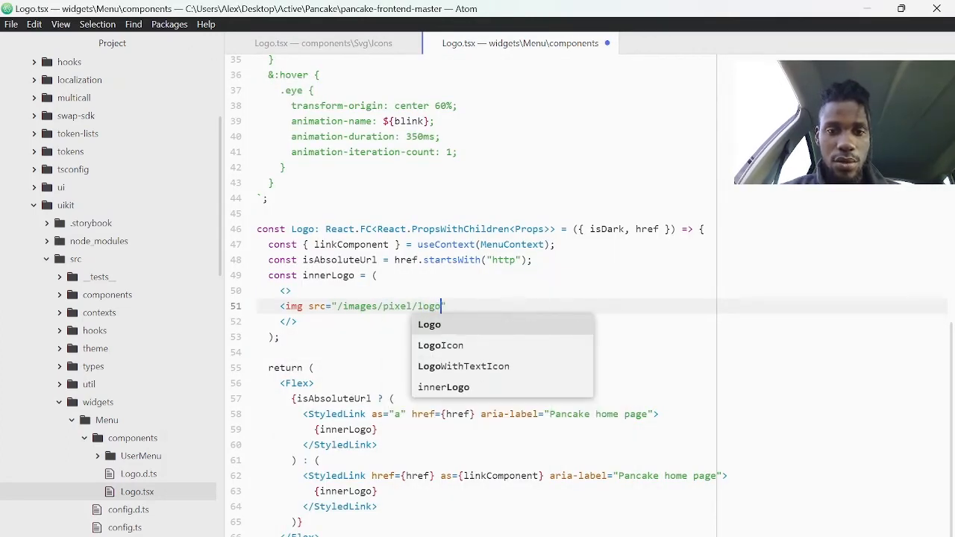
type(".gif\"")
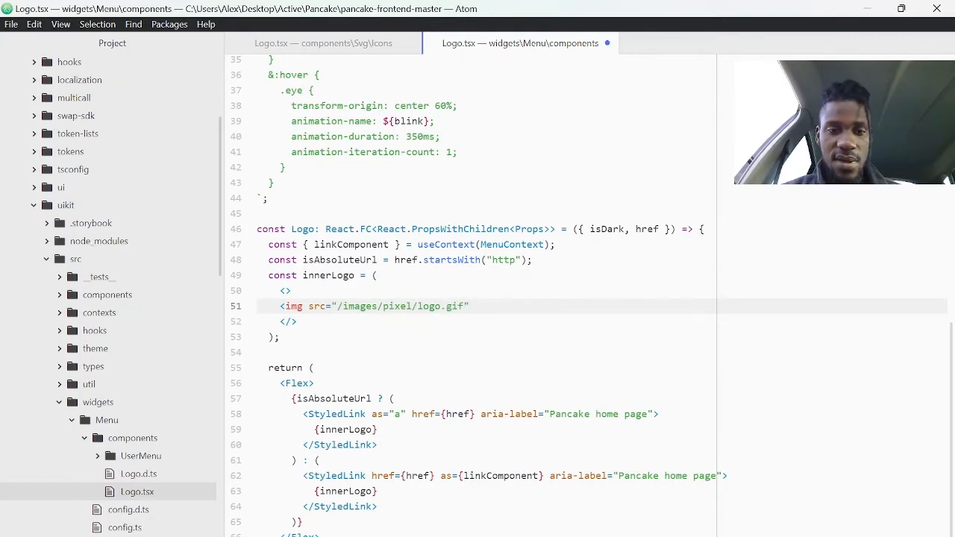
type("/>")
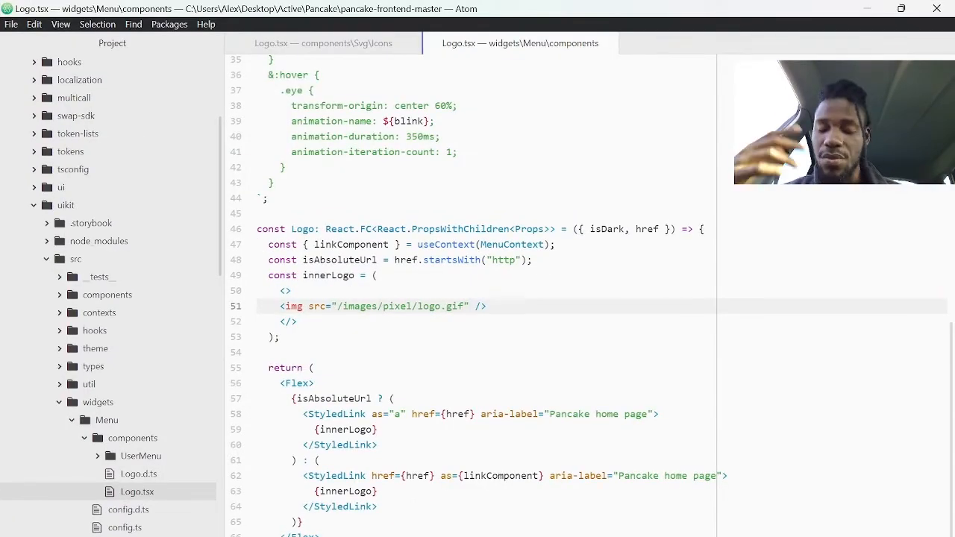
type("width=\"8\"")
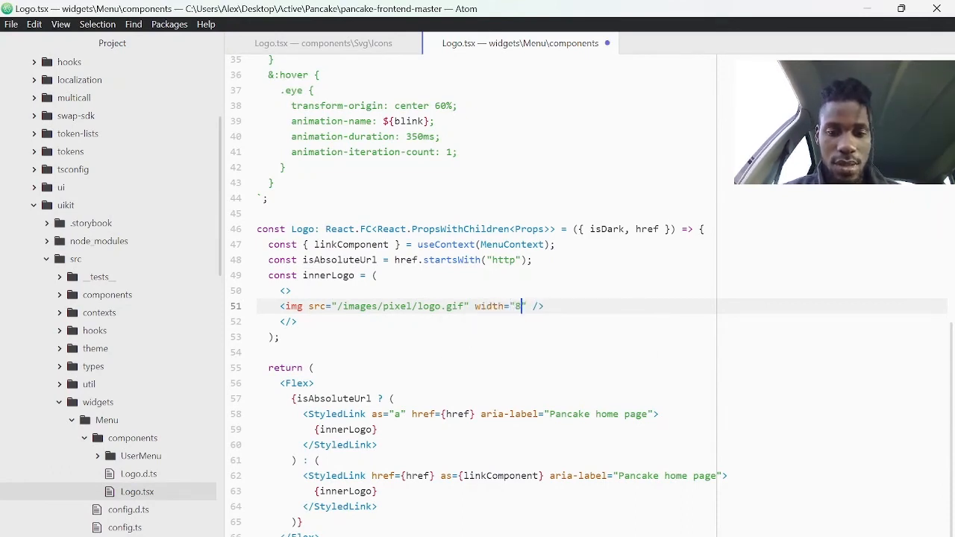
type("0px")
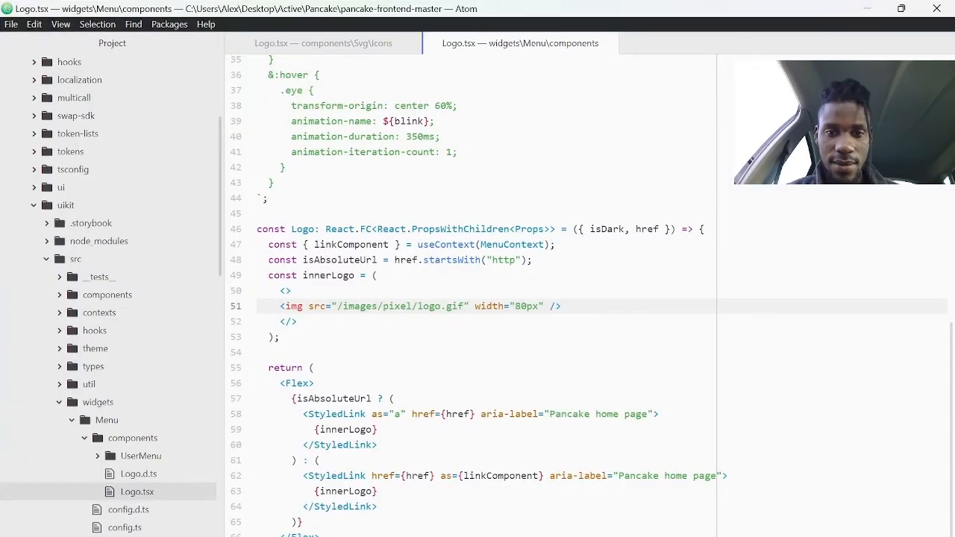
- Change the img width from 80px to 20%
left_click(520, 306)
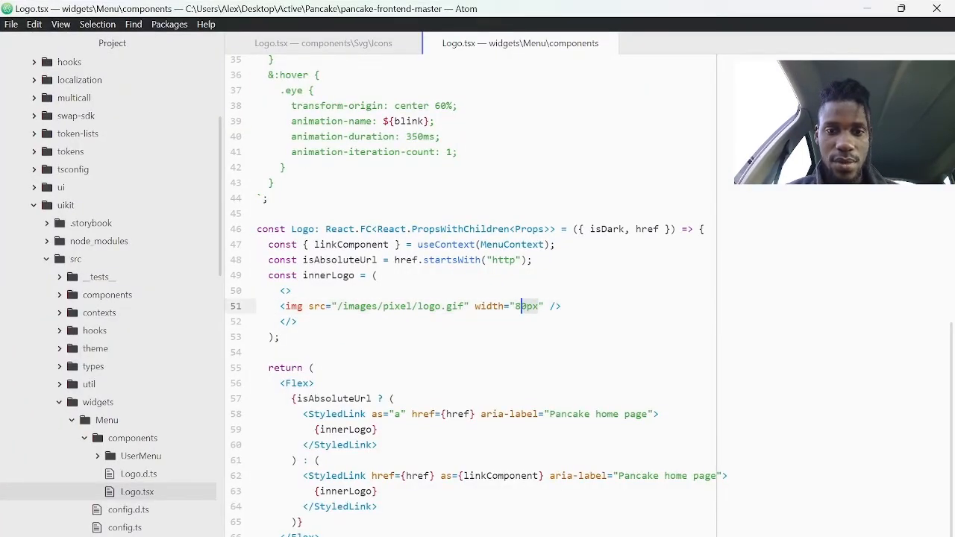
type("20")
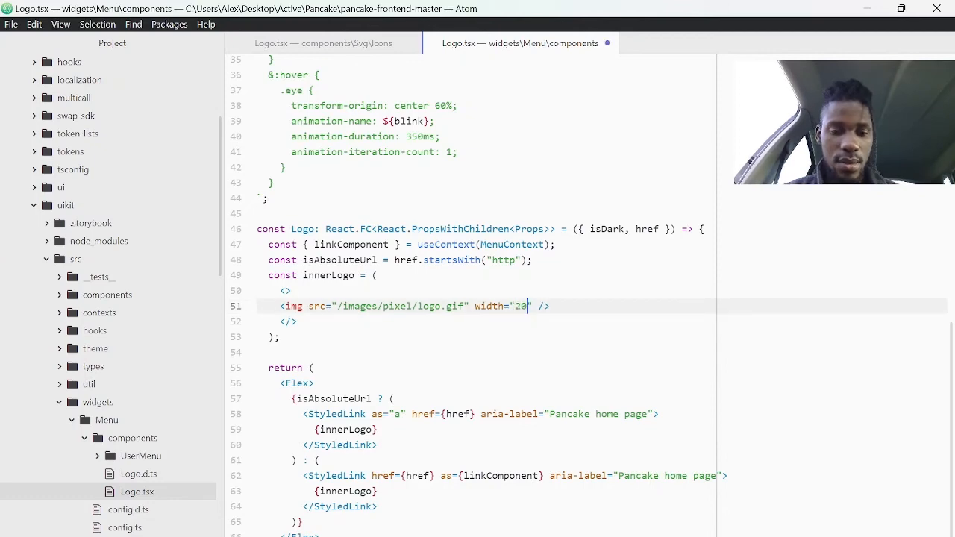
type("%")
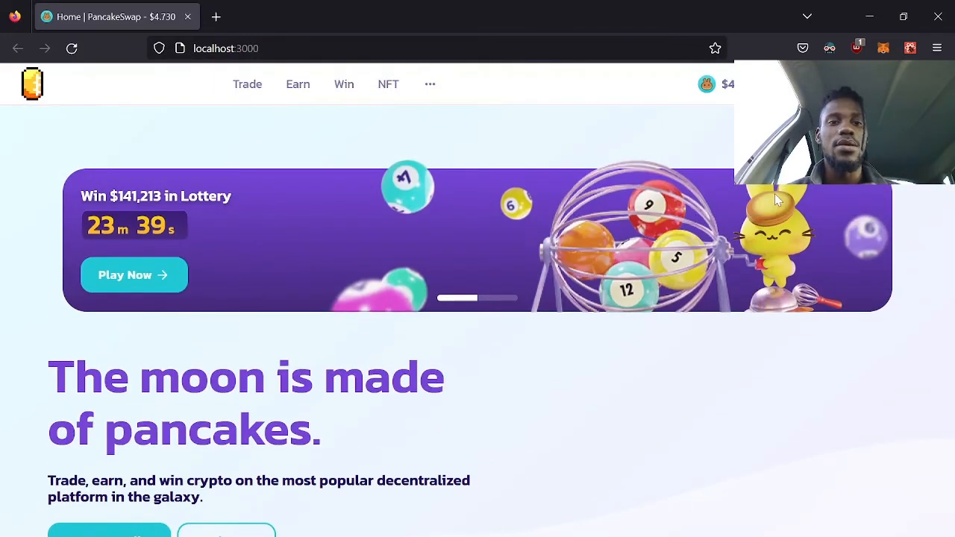
mouse_move(554, 253)
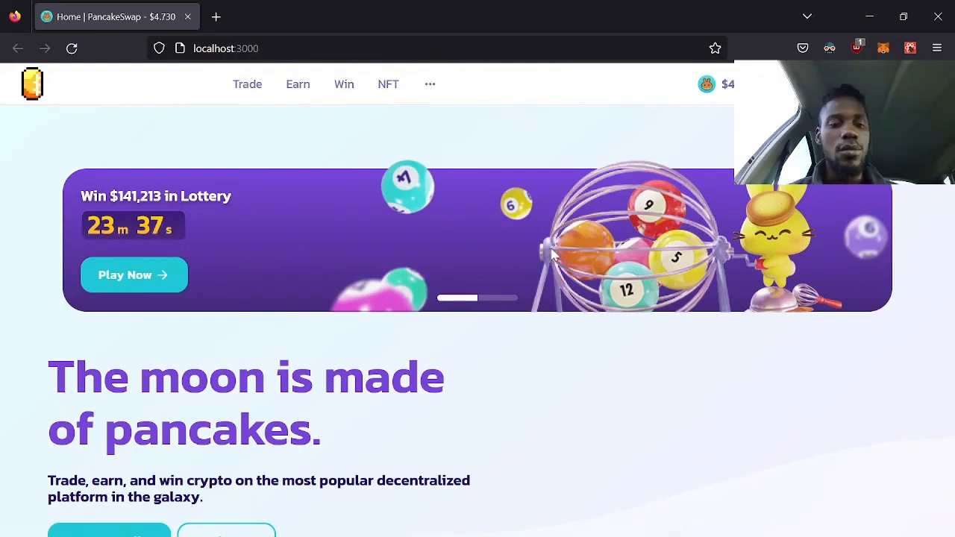
scroll("down", 3)
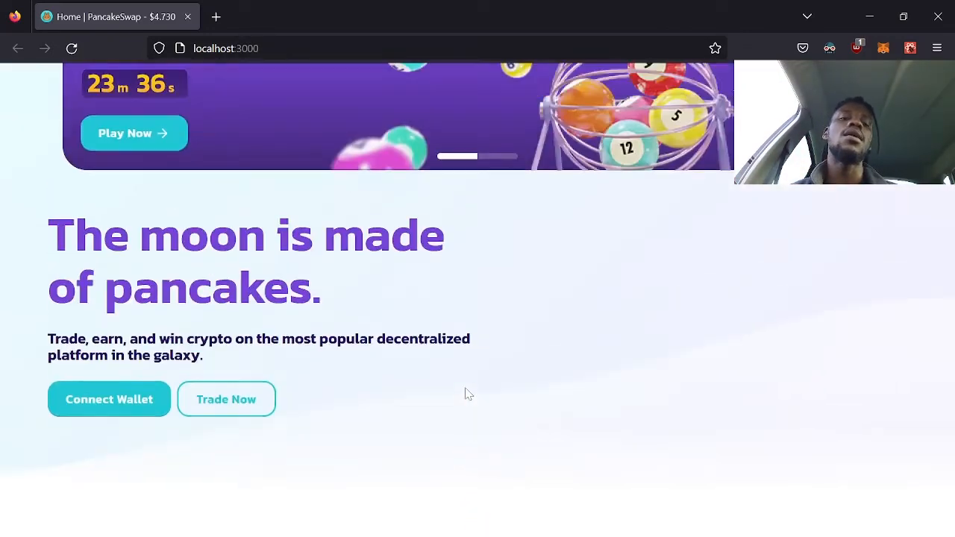
scroll("up", 3)
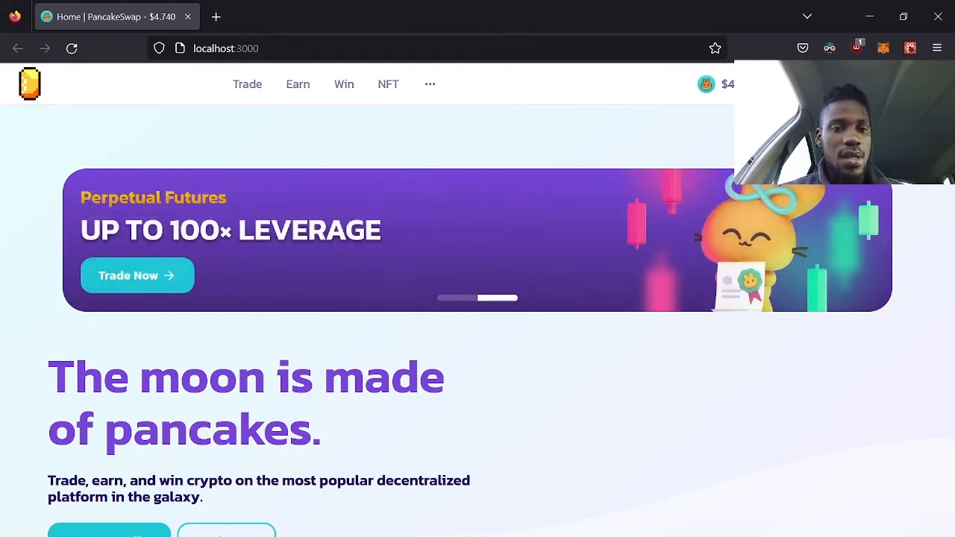
scroll("down", 3)
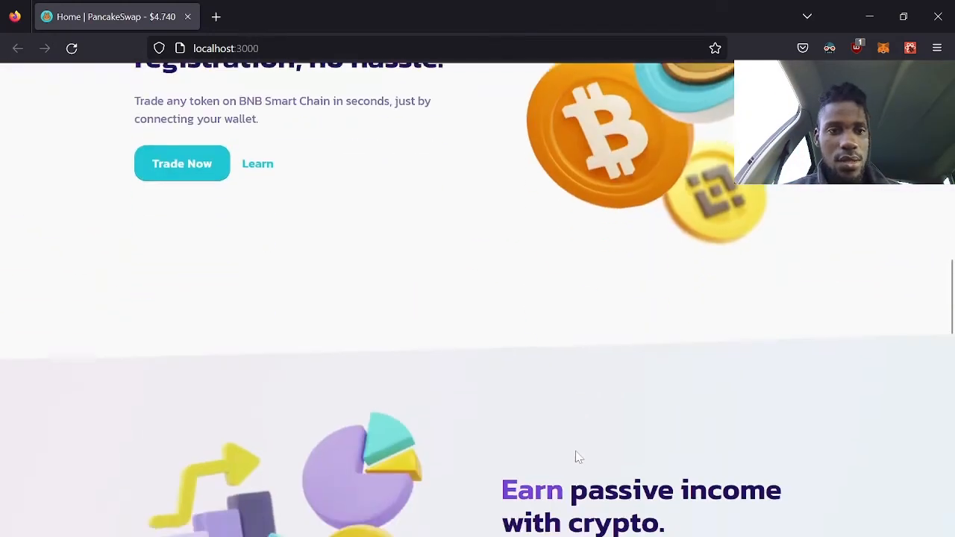
scroll("up", 3)
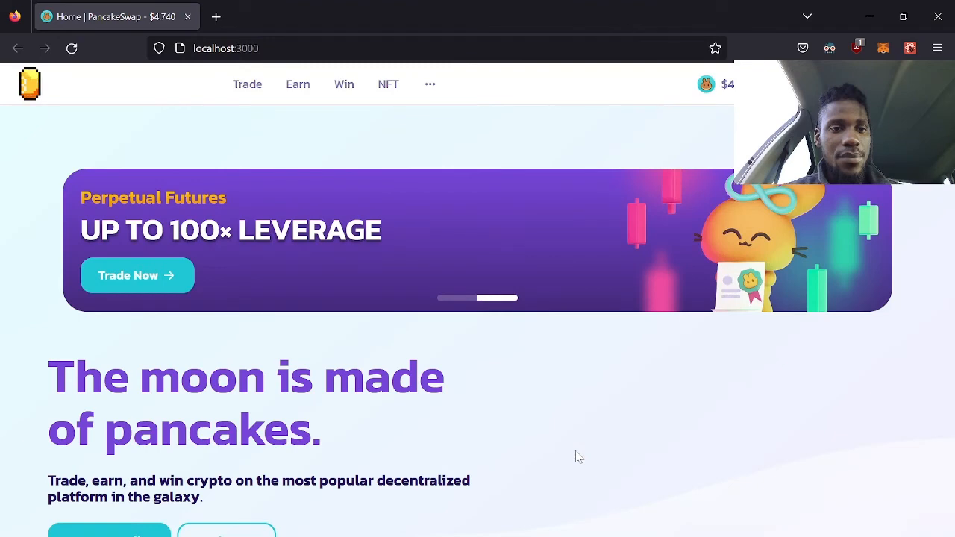
scroll("down", 3)
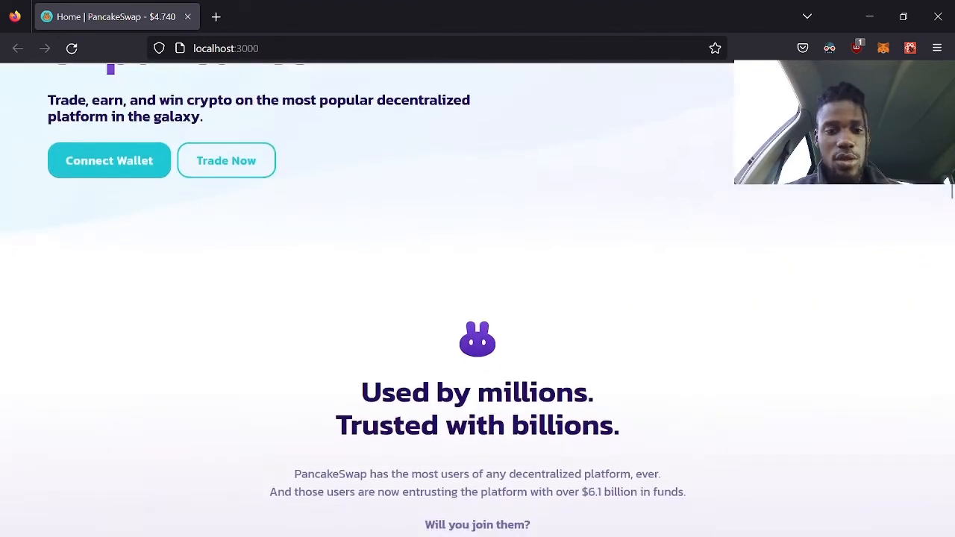
scroll("up", 3)
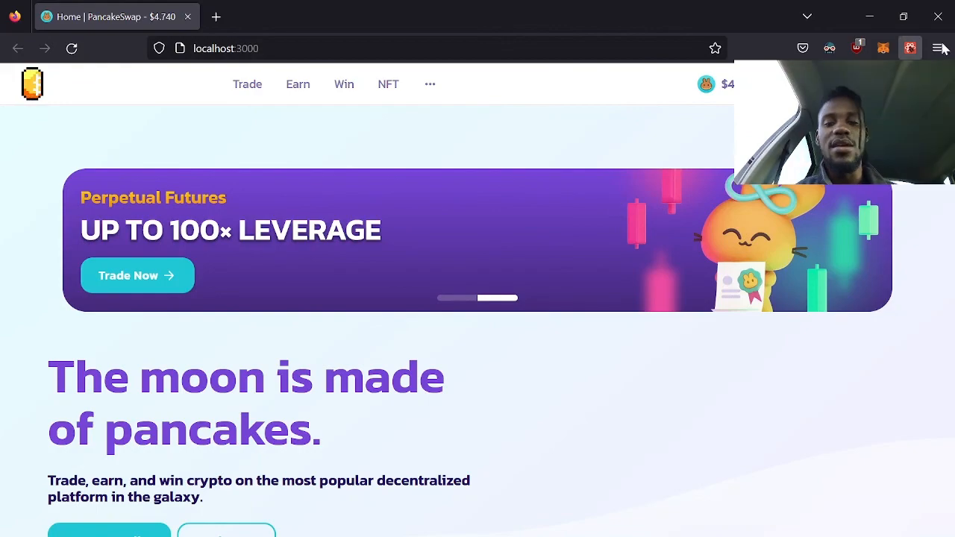
scroll("down", 3)
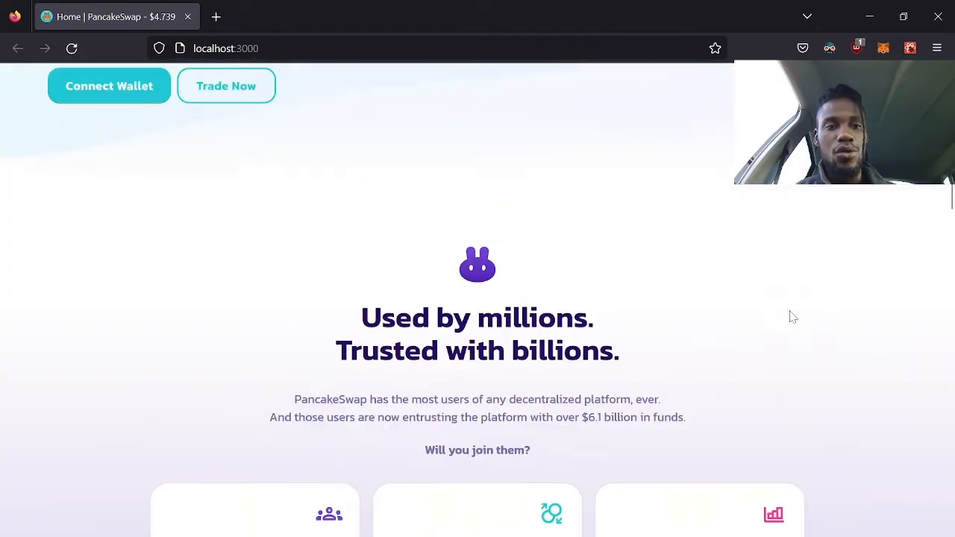
scroll("up", 3)
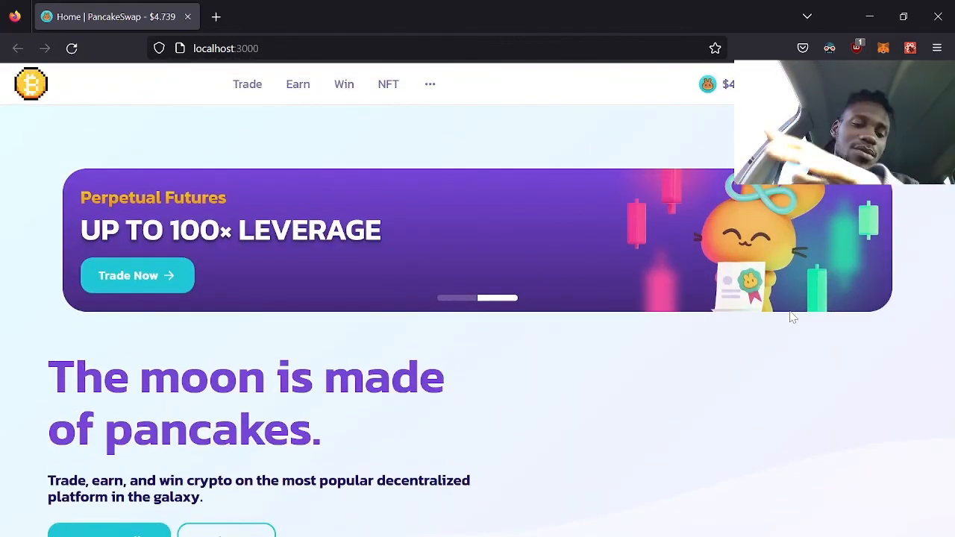